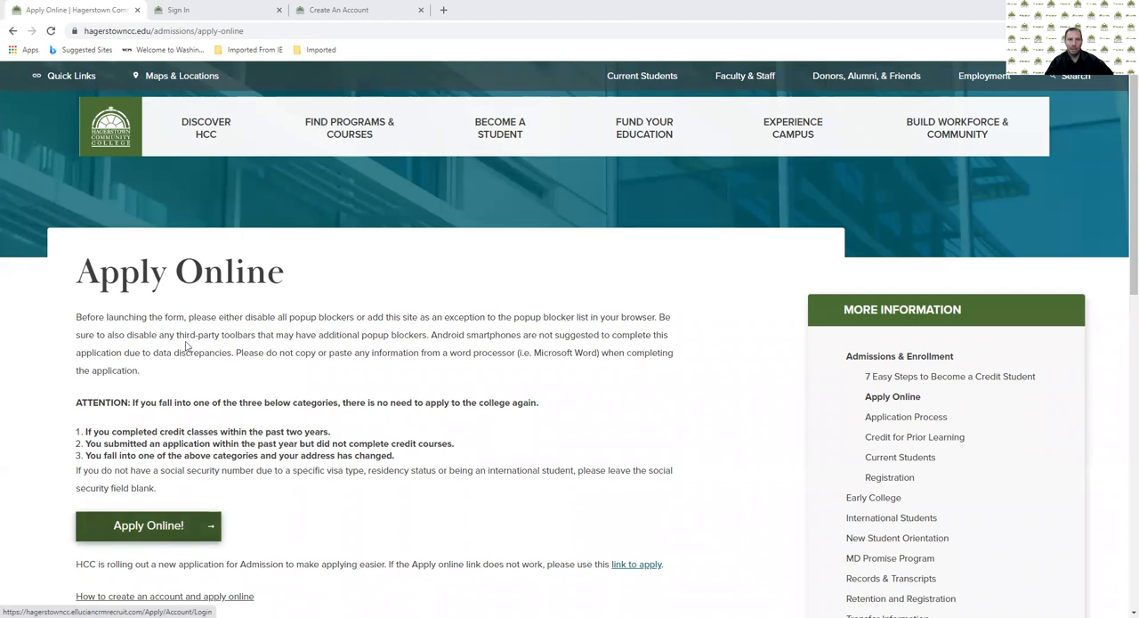
mouse_move(385, 239)
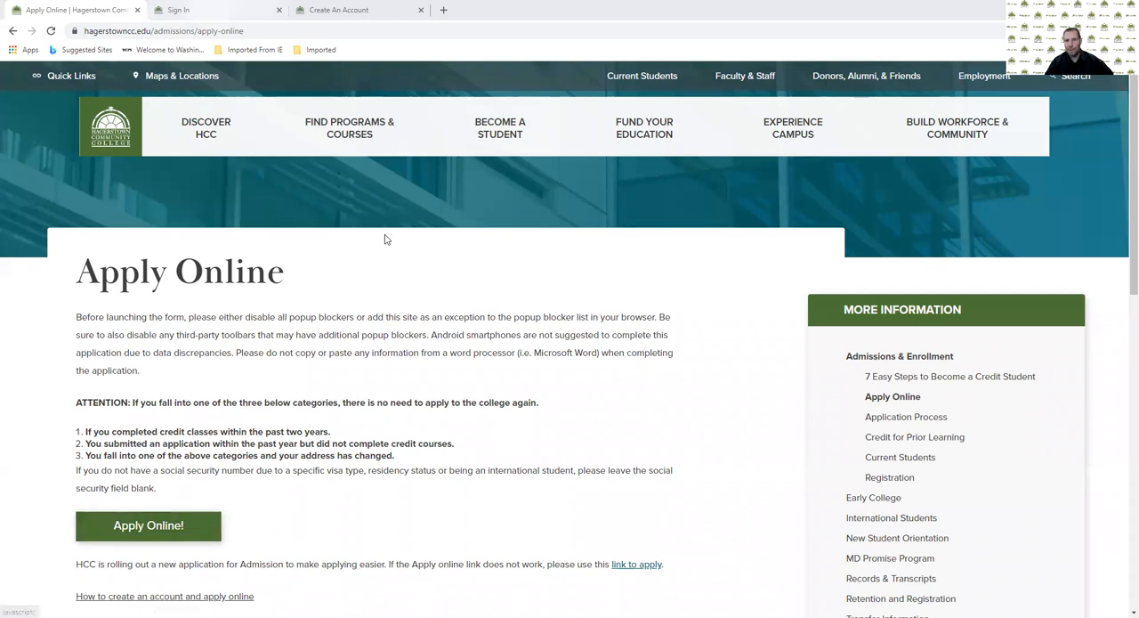
Enter the online application portal from the Apply Online page.
left_click(147, 525)
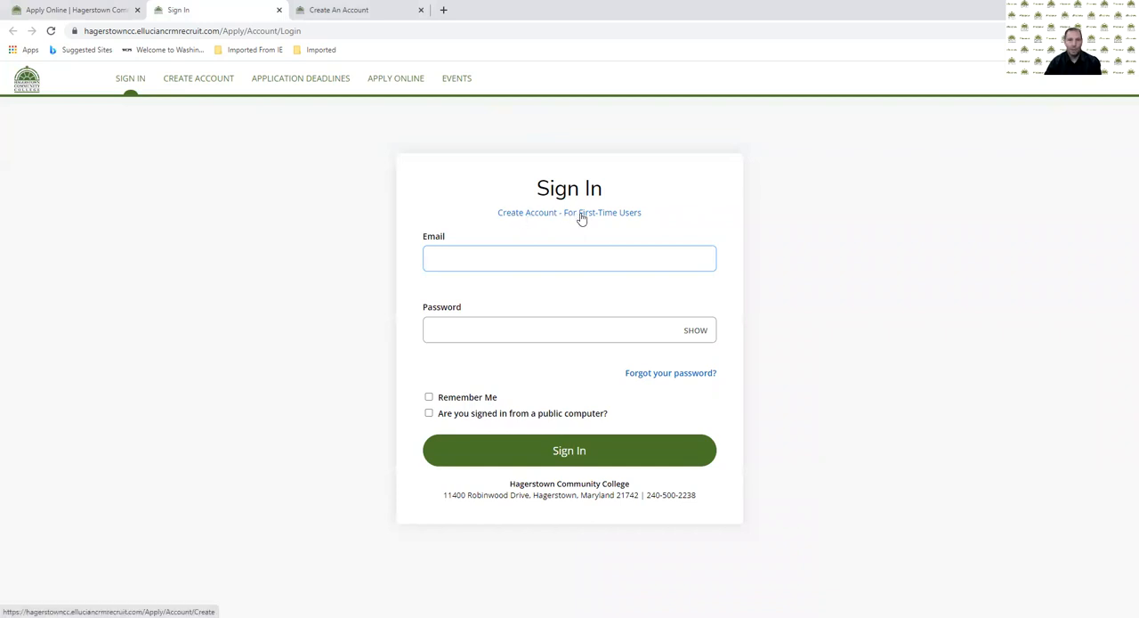
mouse_move(559, 213)
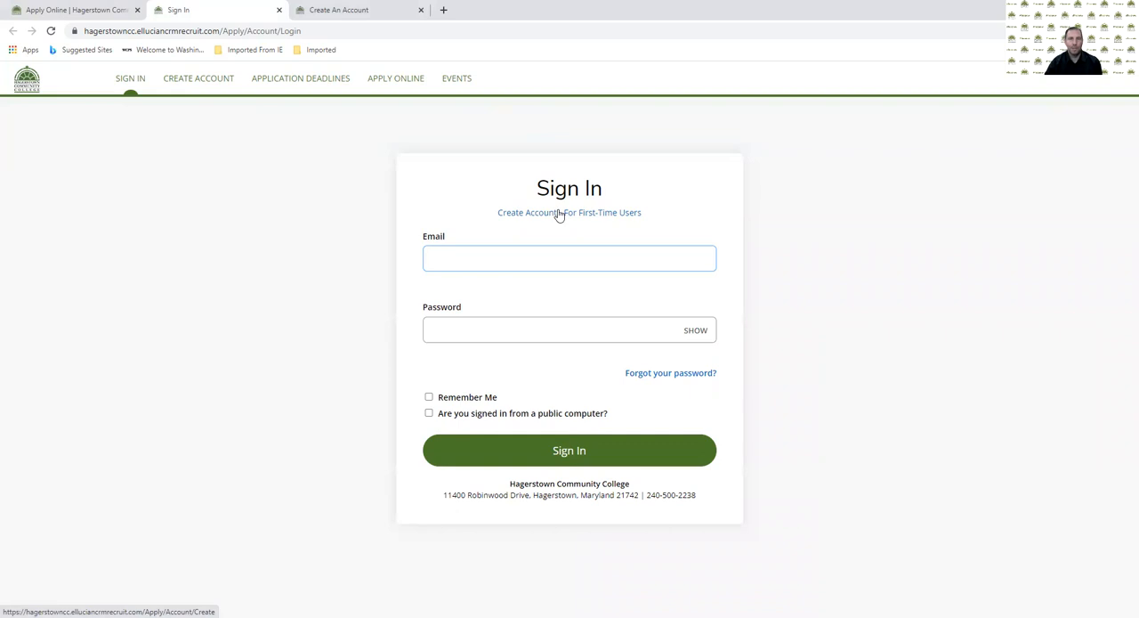
Start account creation as a first-time user from the Sign In page.
left_click(570, 259)
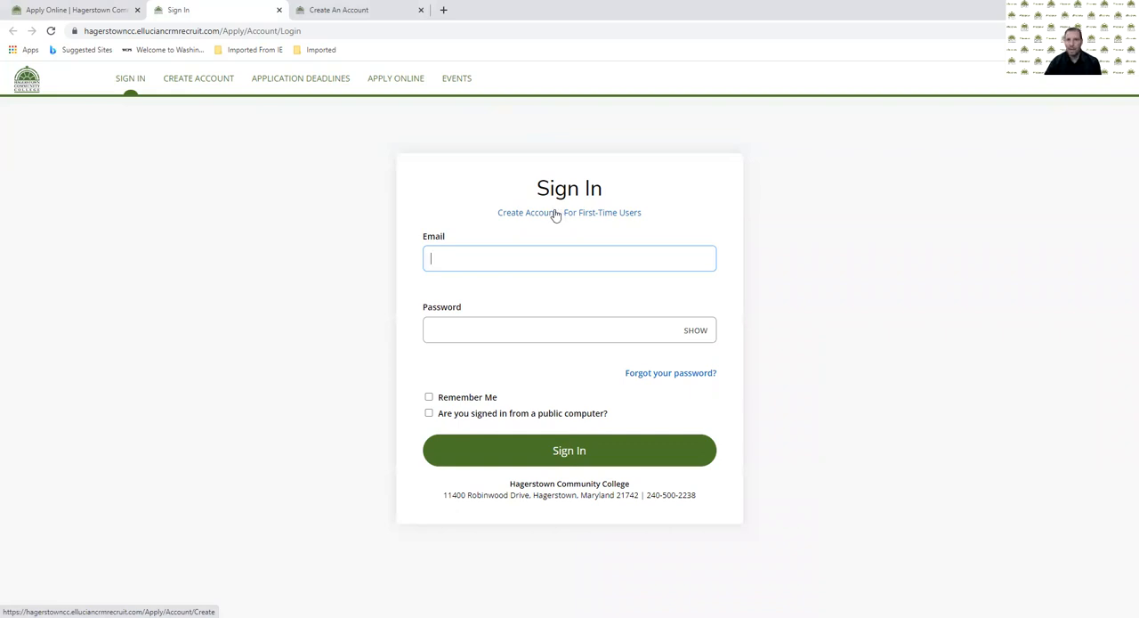
mouse_move(409, 248)
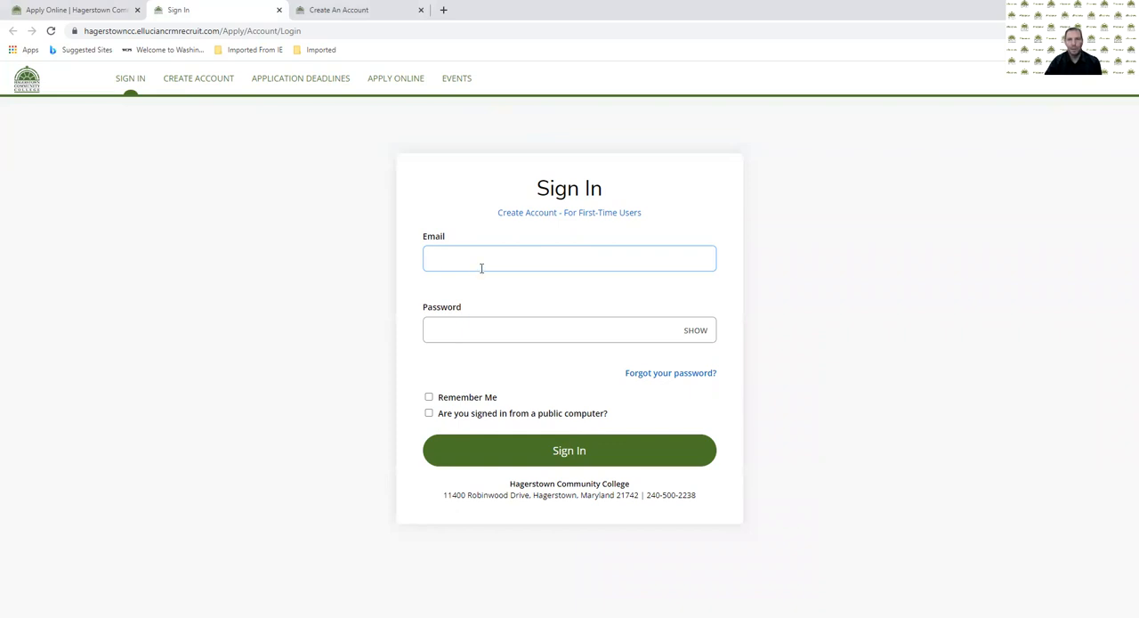
mouse_move(514, 246)
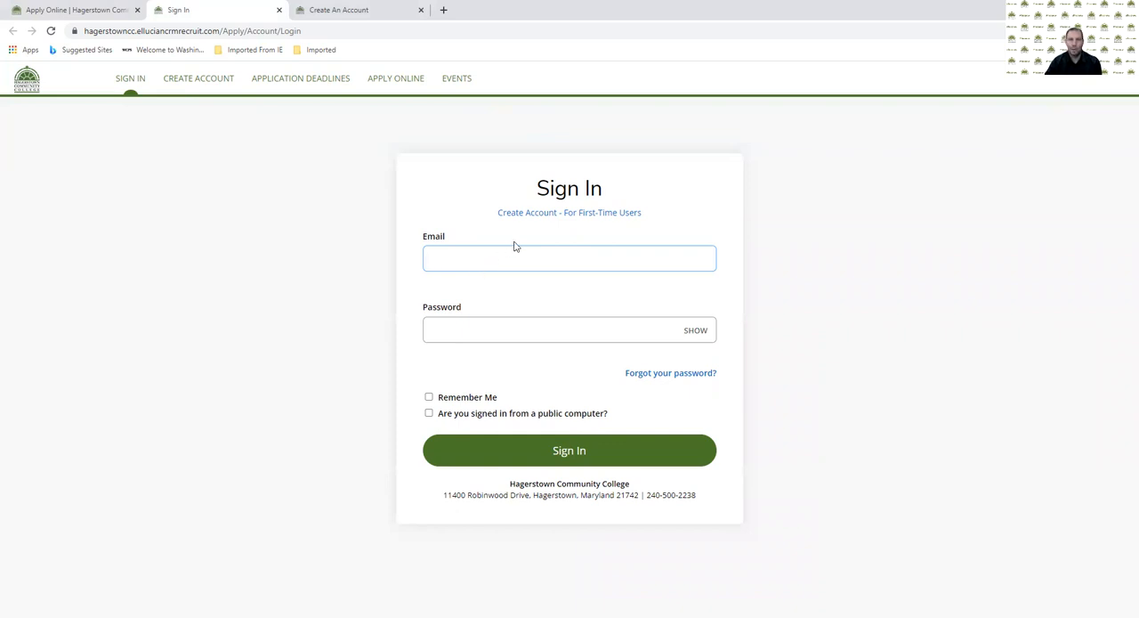
mouse_move(390, 46)
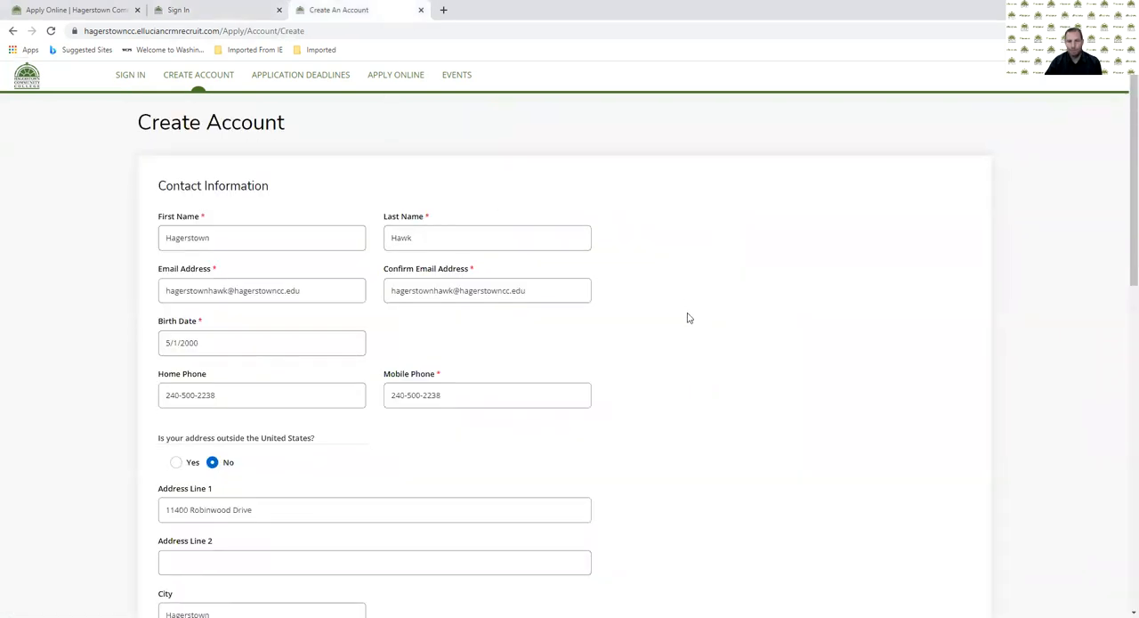
scroll("down", 3)
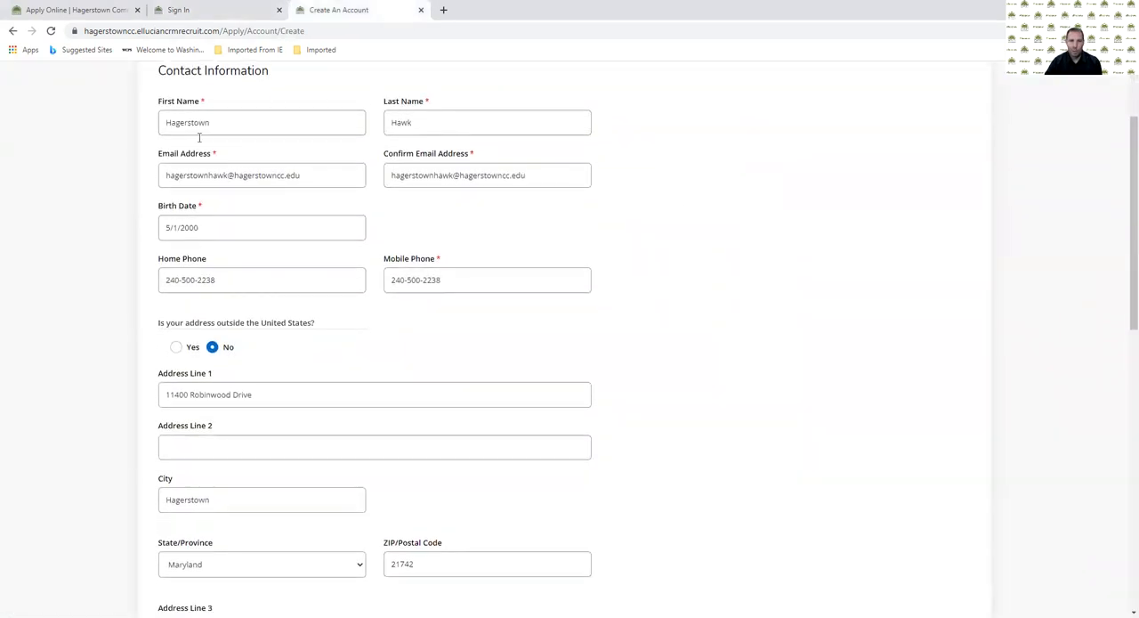
scroll("down", 3)
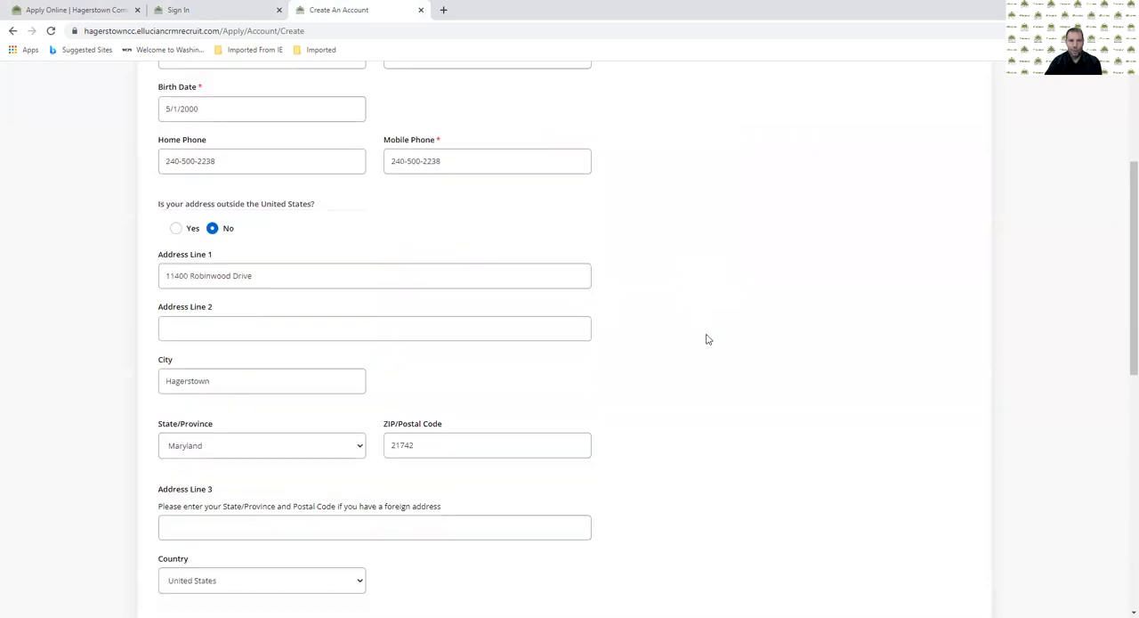
scroll("down", 3)
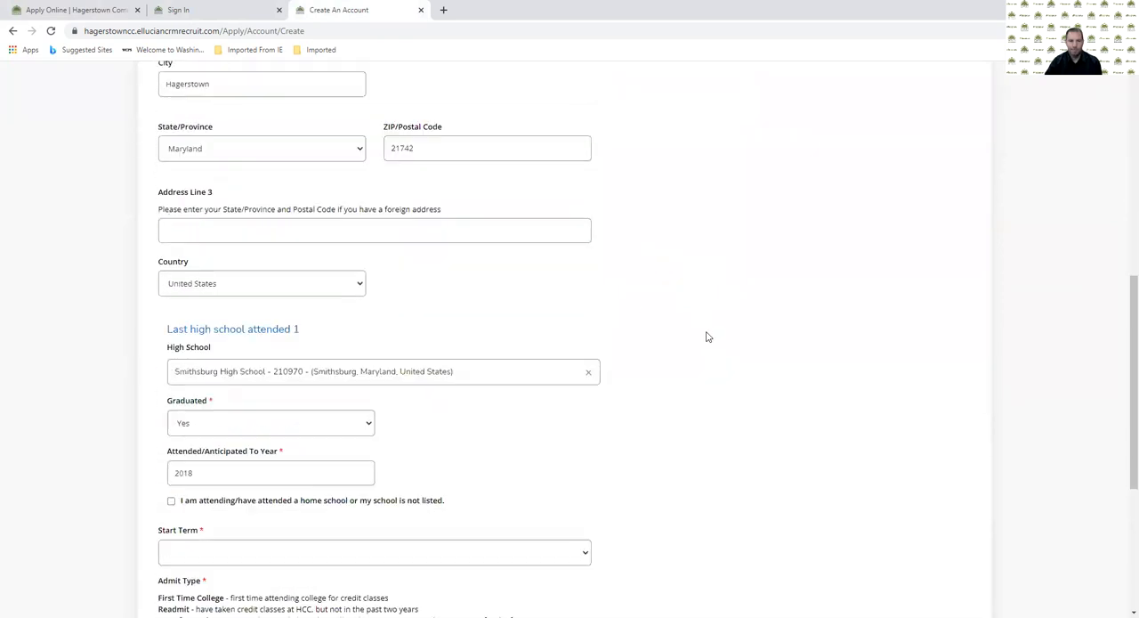
scroll("down", 3)
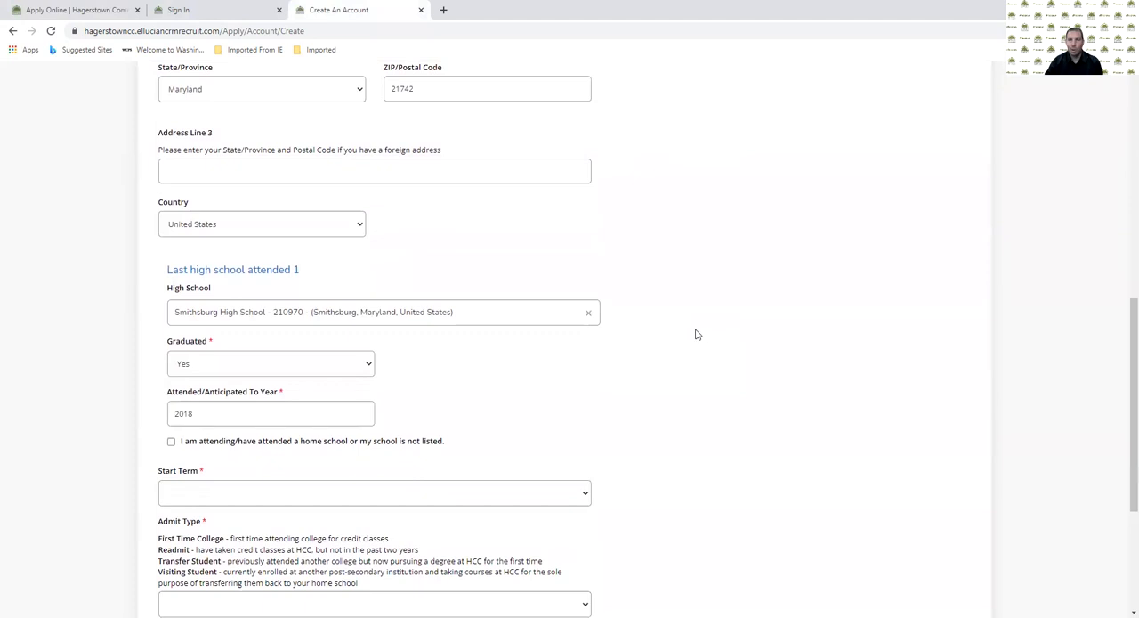
scroll("down", 3)
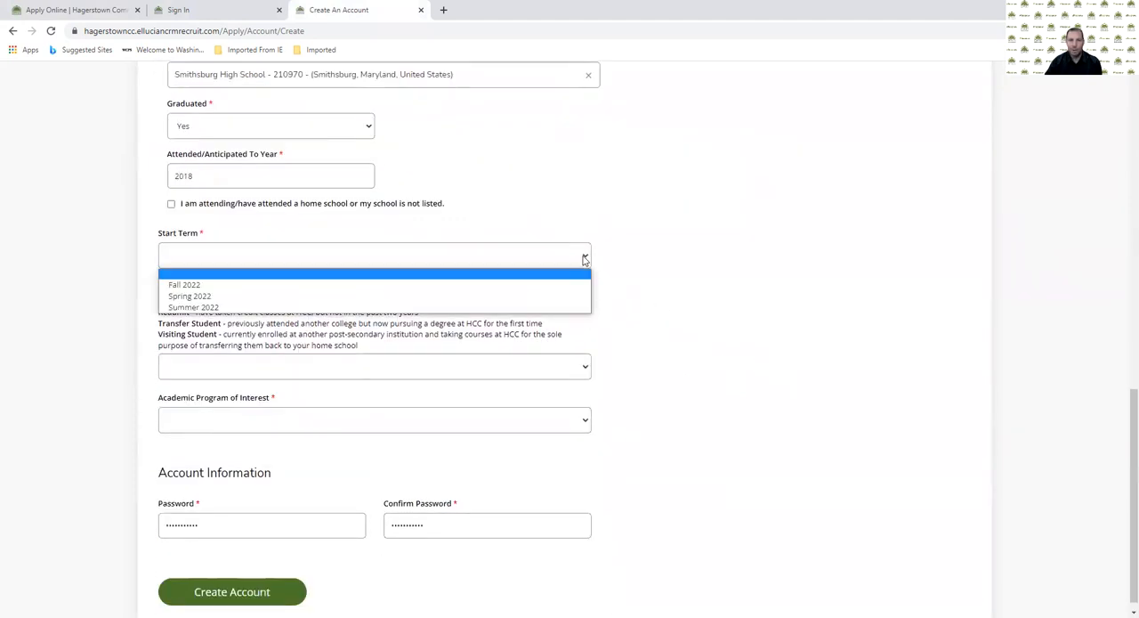
Choose Fall 2022 as the start term on the account form.
left_click(185, 285)
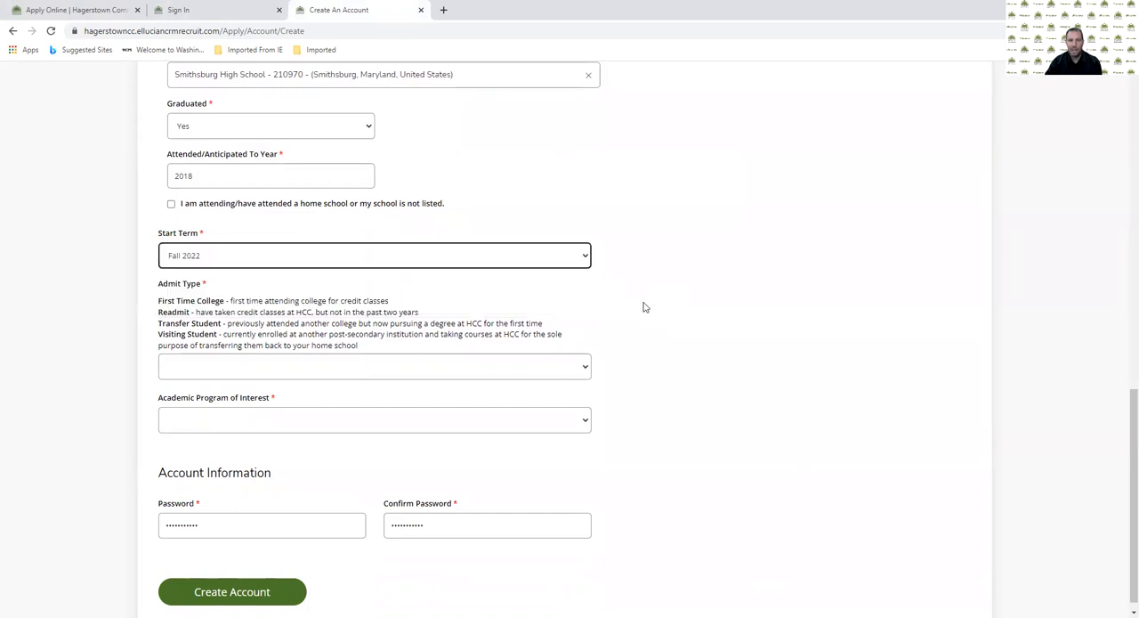
mouse_move(537, 320)
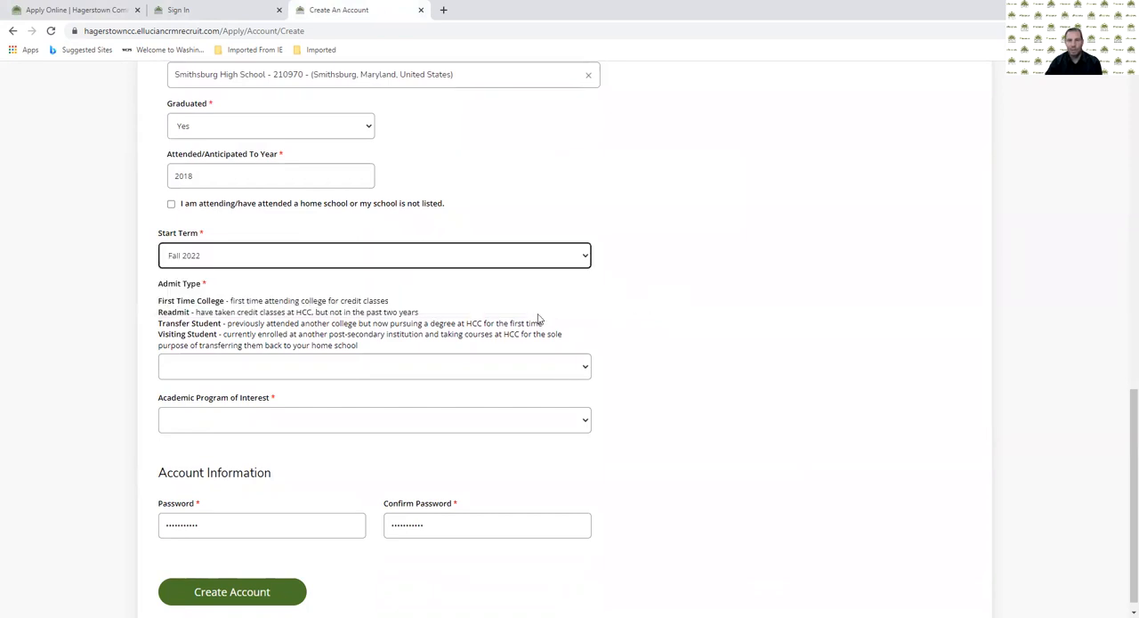
mouse_move(424, 299)
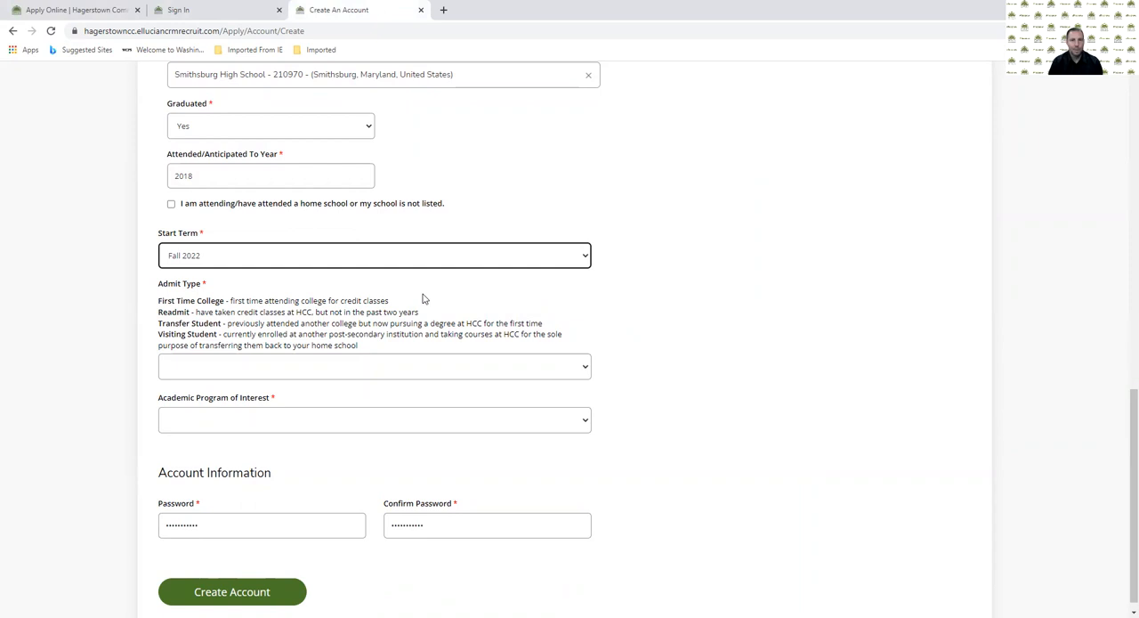
mouse_move(424, 317)
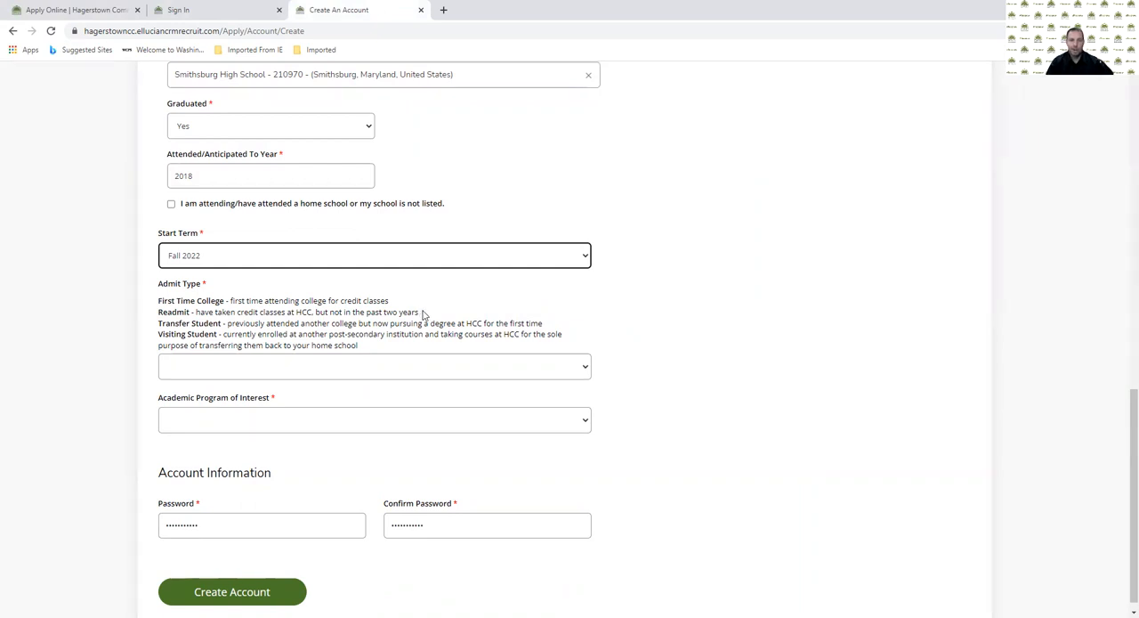
mouse_move(438, 313)
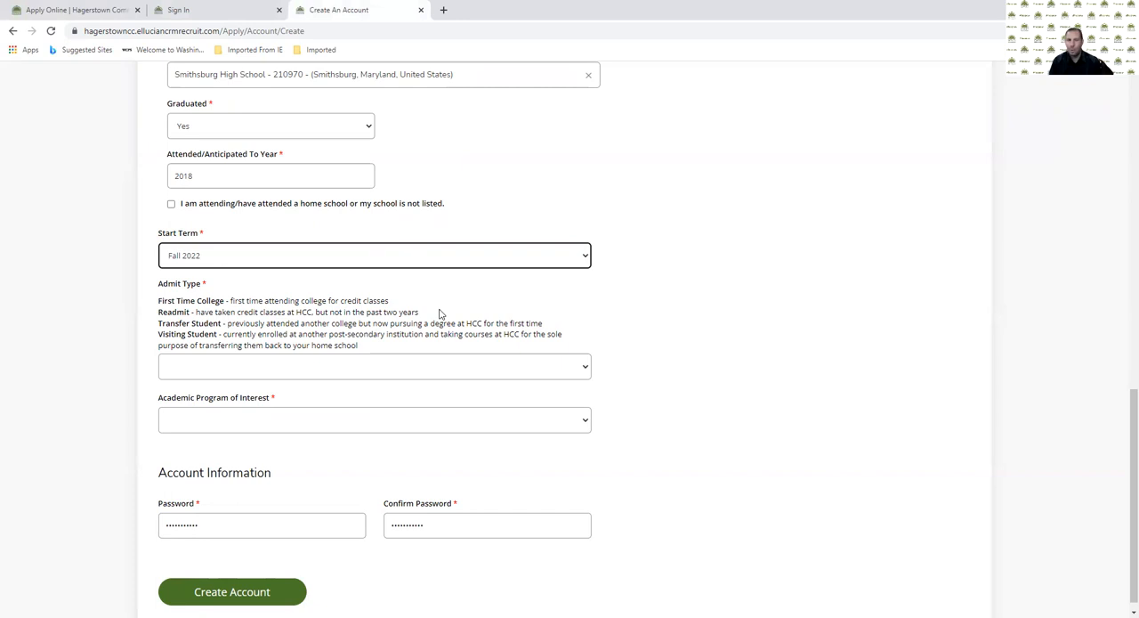
mouse_move(456, 320)
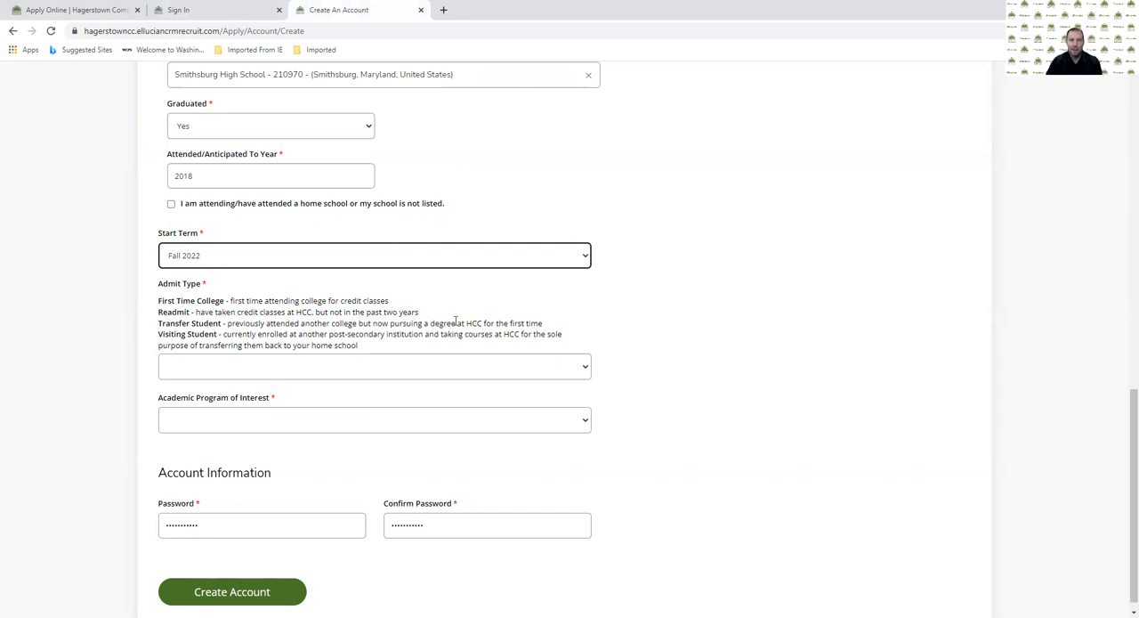
Set Admit Type to First Time College and Academic Program to General Studies: AA, Transfer Program.
left_click(374, 365)
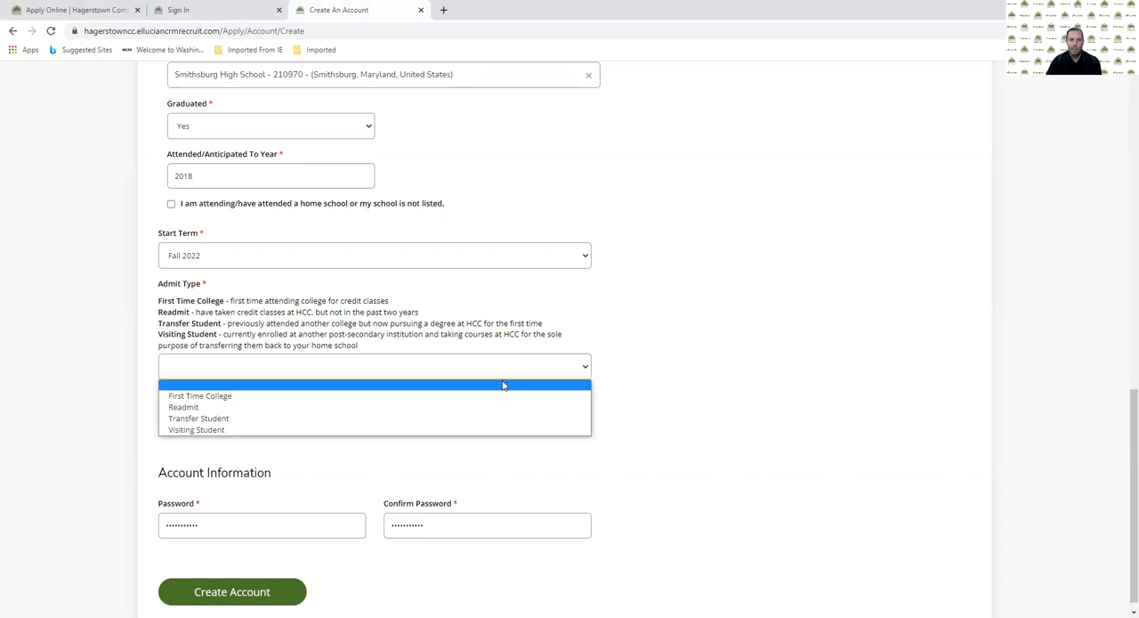
left_click(199, 395)
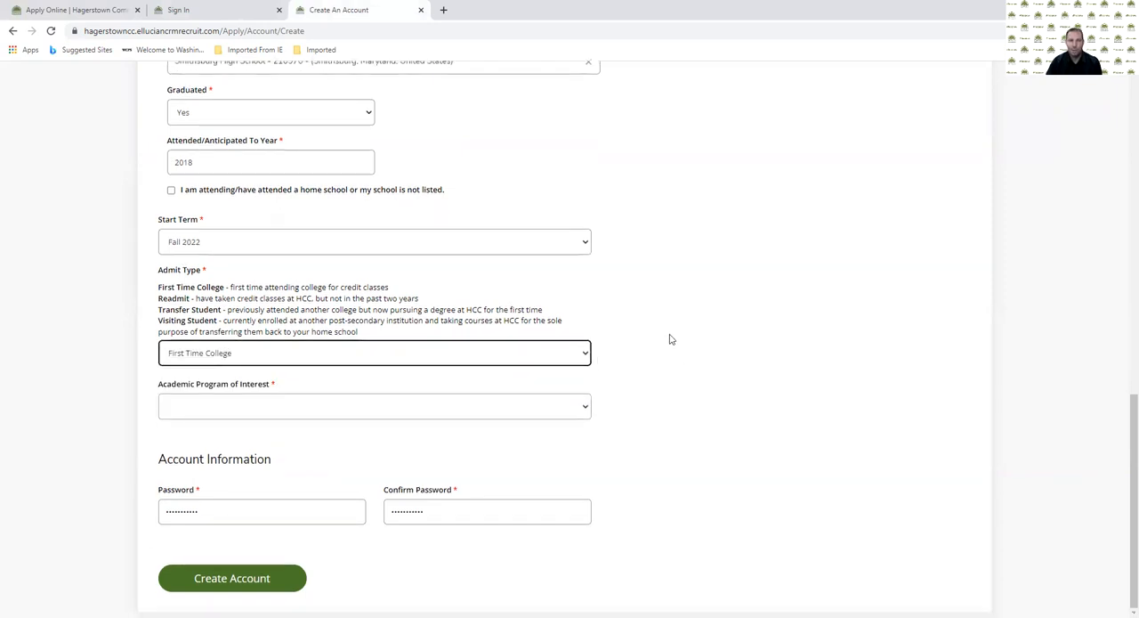
left_click(373, 406)
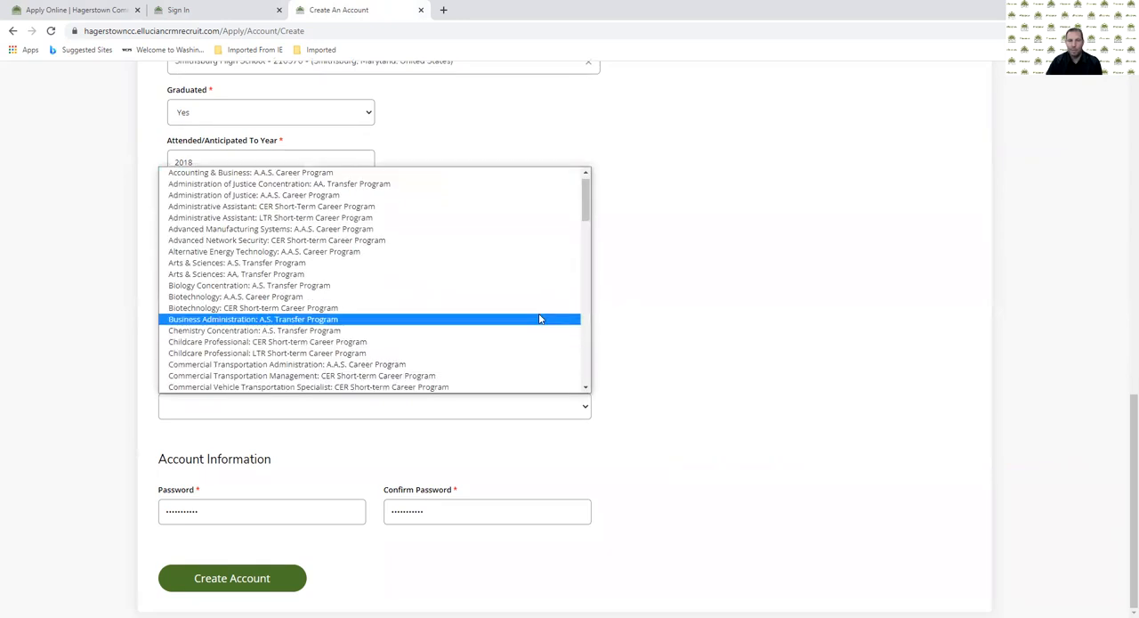
scroll("down", 3)
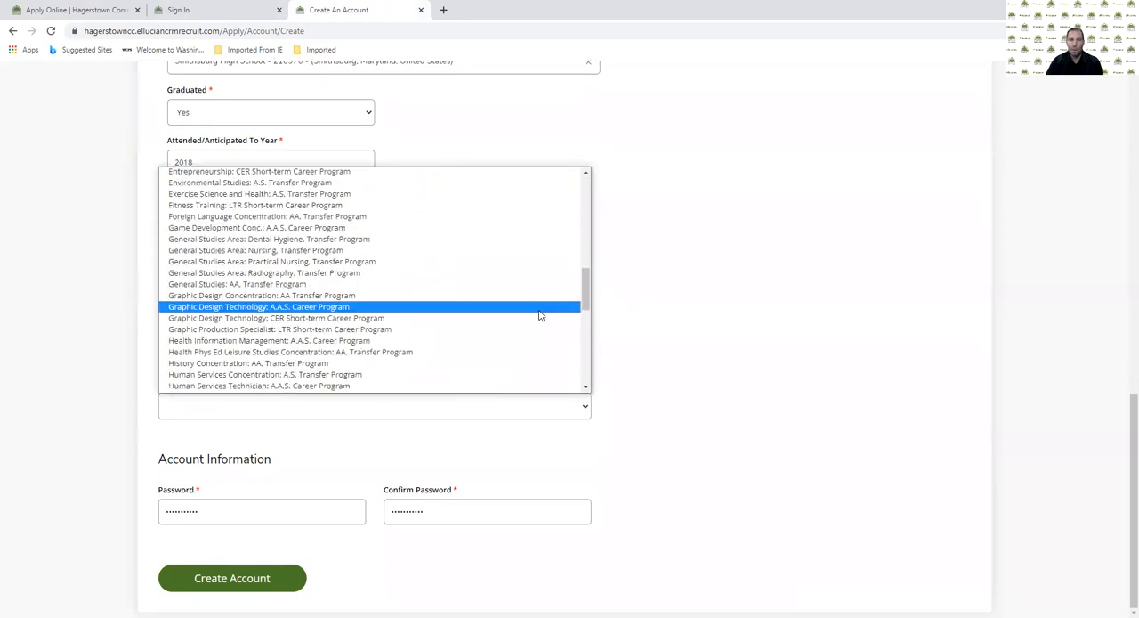
left_click(239, 284)
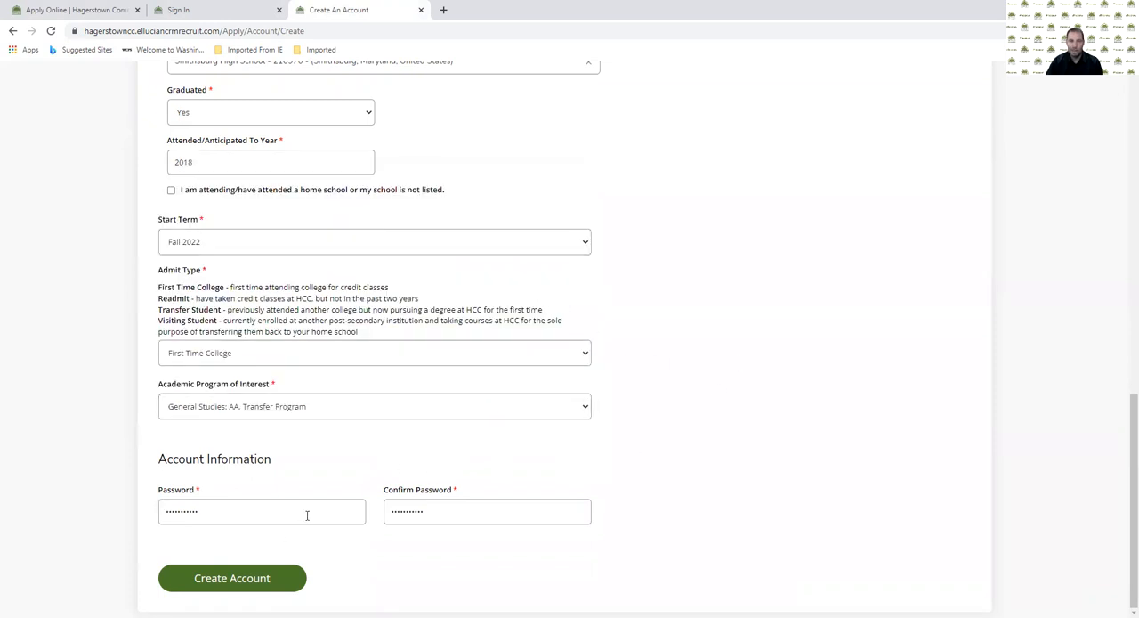
mouse_move(588, 495)
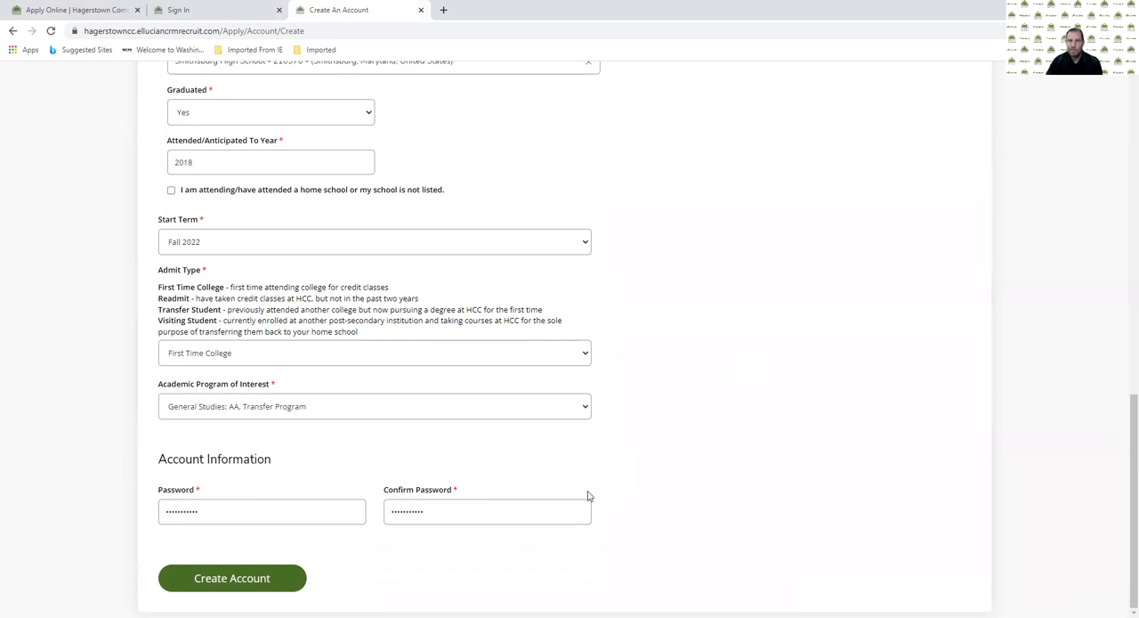
left_click(232, 577)
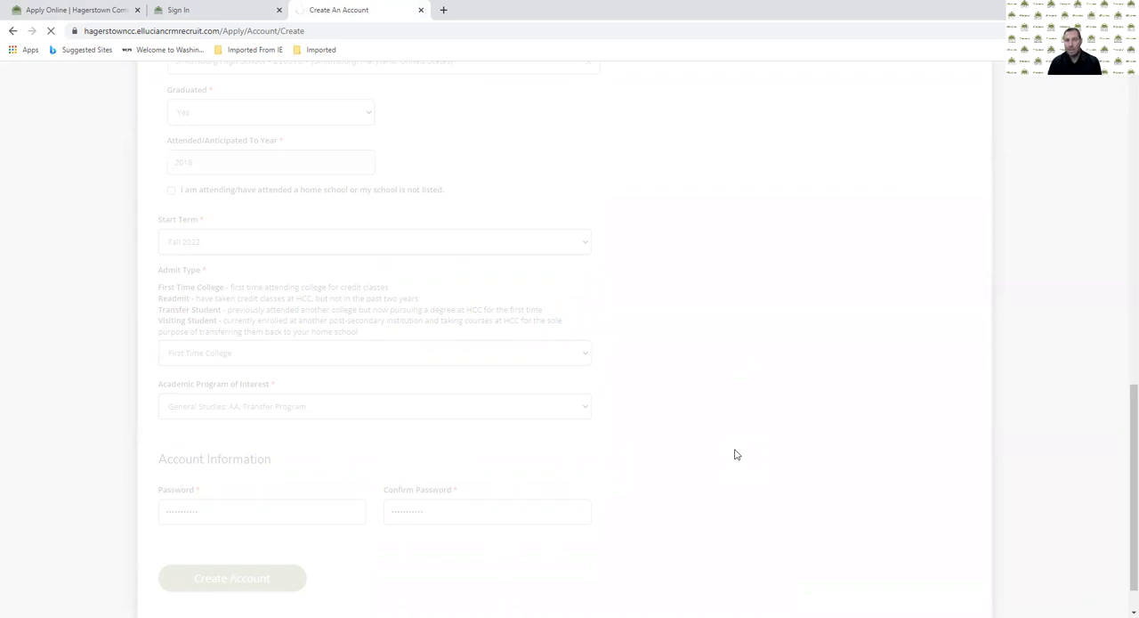
Create the account with the entered details so the Fall 2022 application loads.
left_click(232, 577)
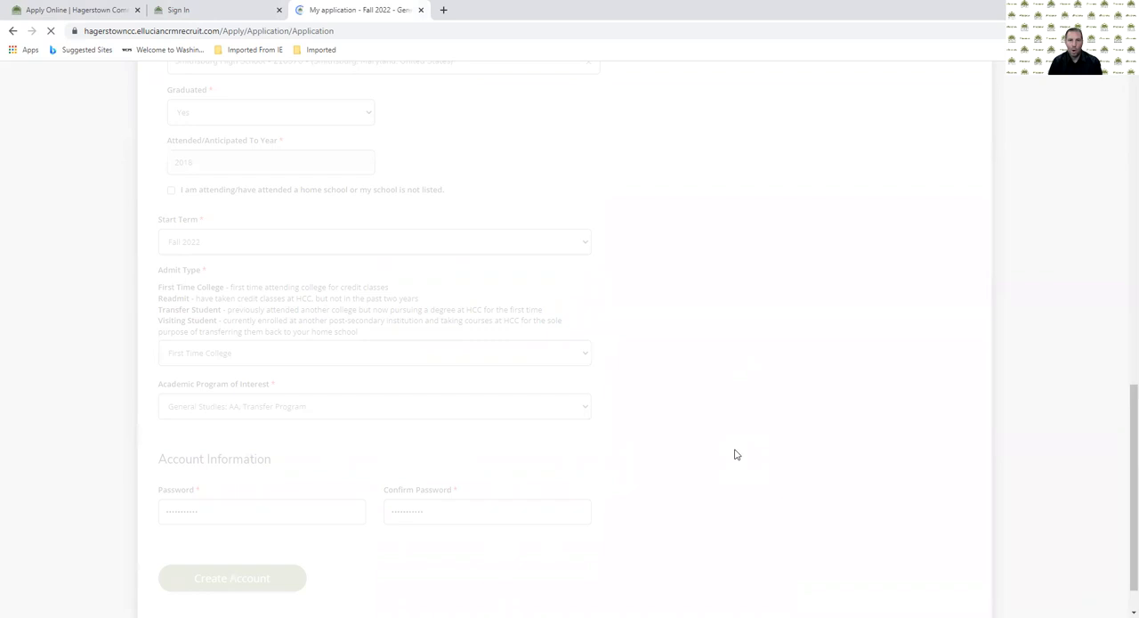
left_click(231, 577)
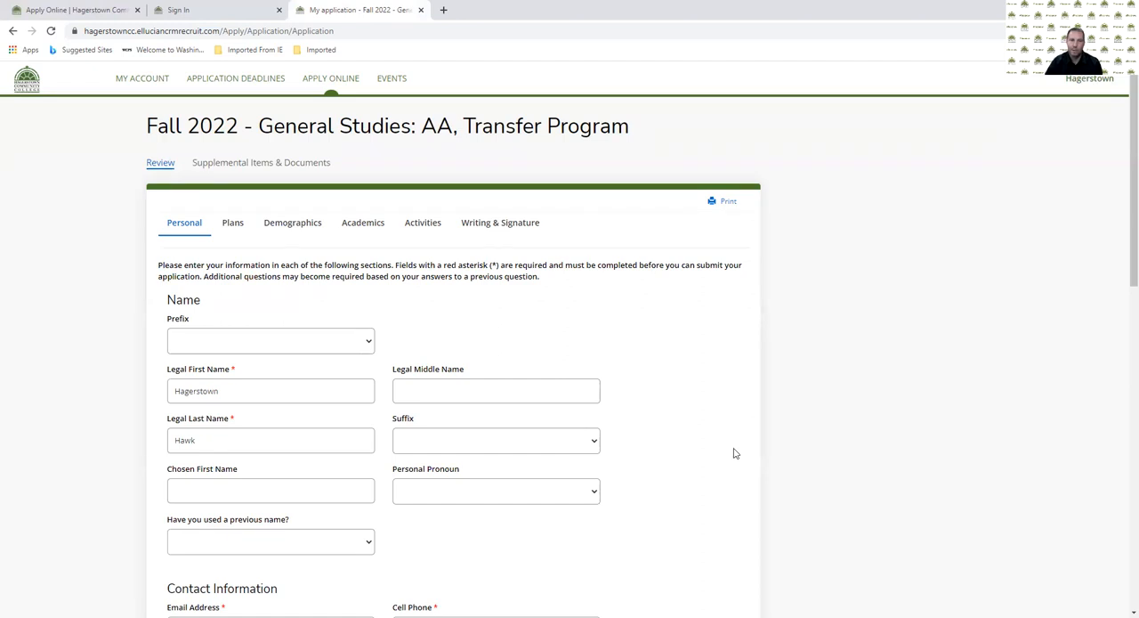
mouse_move(734, 420)
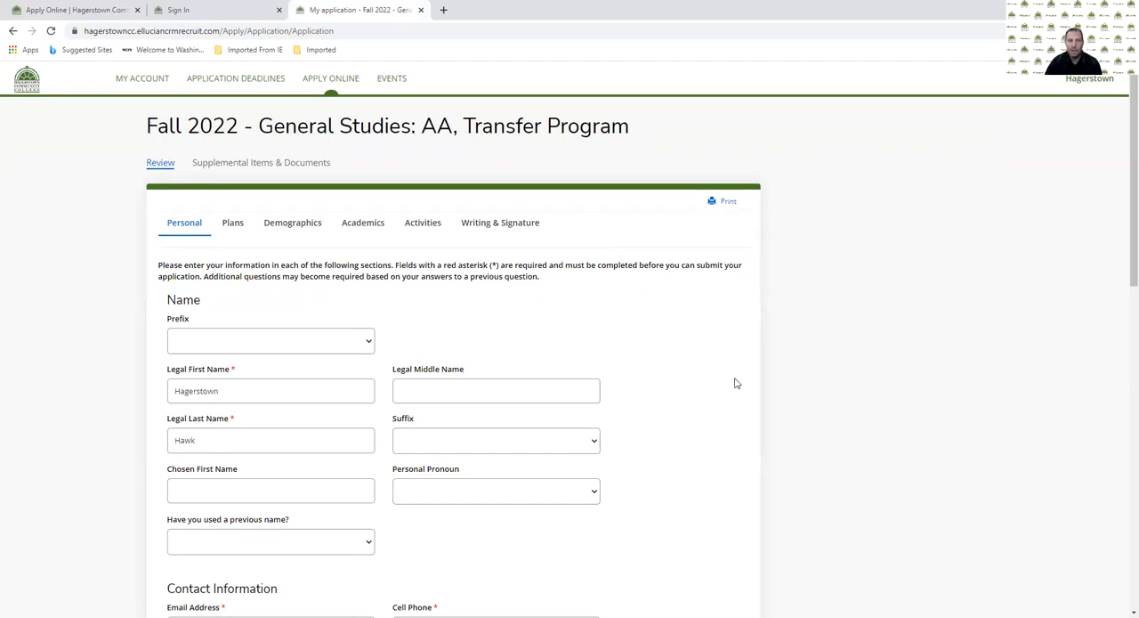
Scroll through the Personal section to review the prefilled name, contact and address details.
scroll("down", 3)
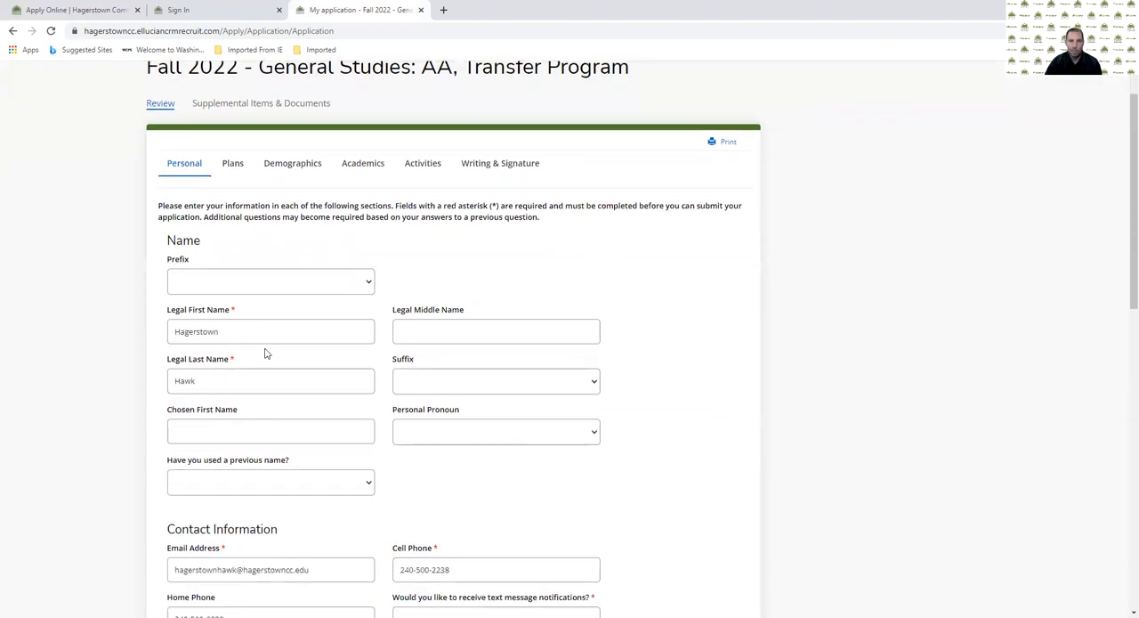
mouse_move(535, 264)
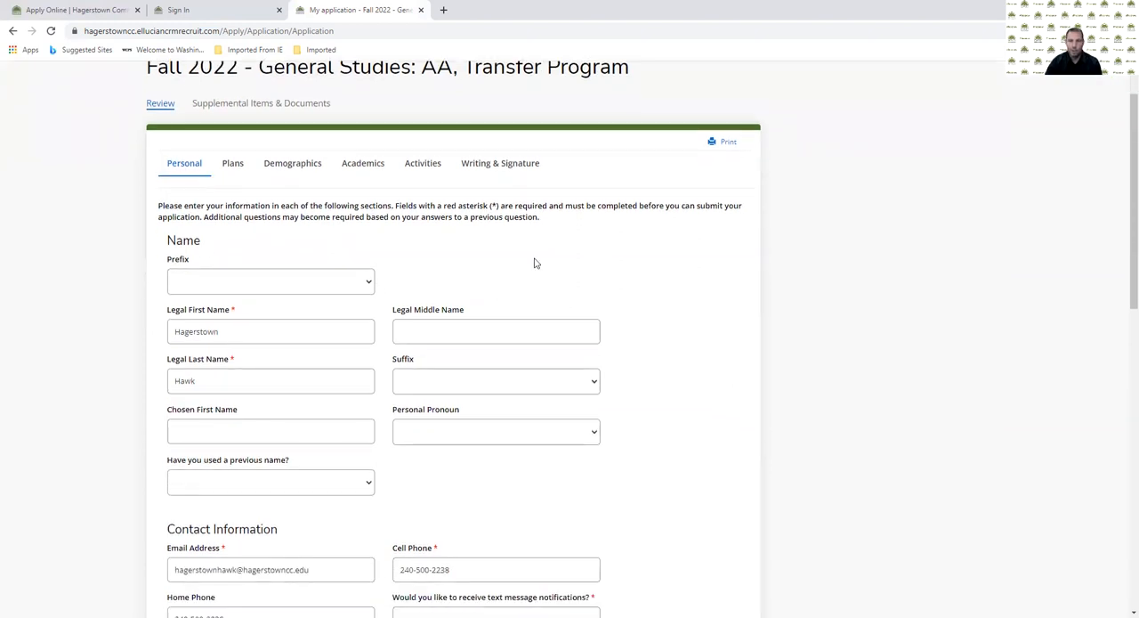
mouse_move(680, 354)
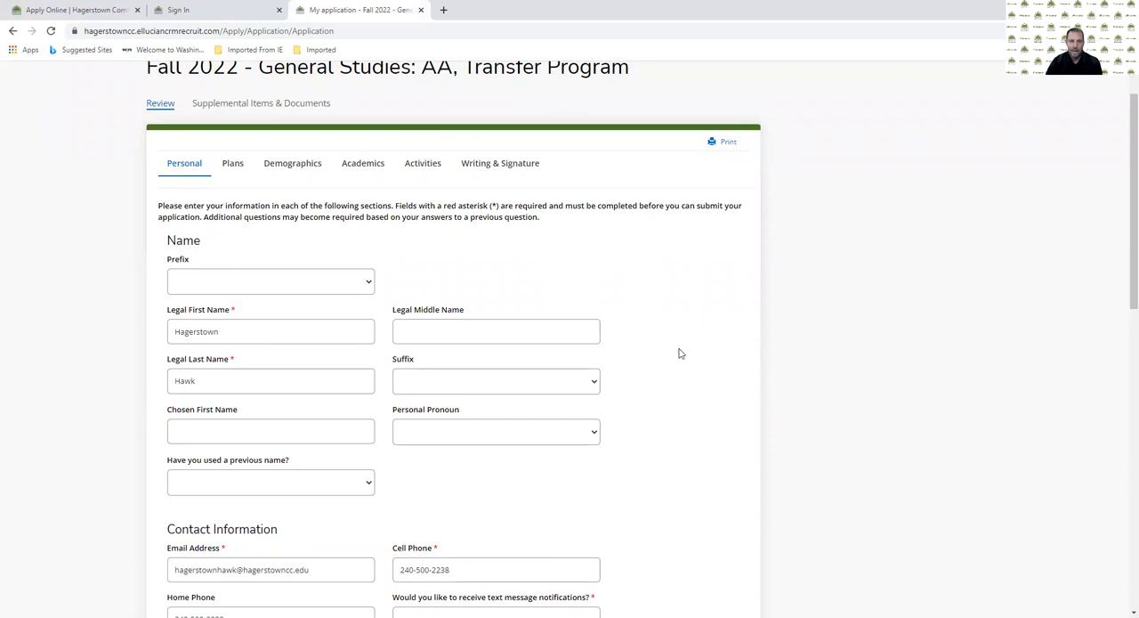
mouse_move(388, 470)
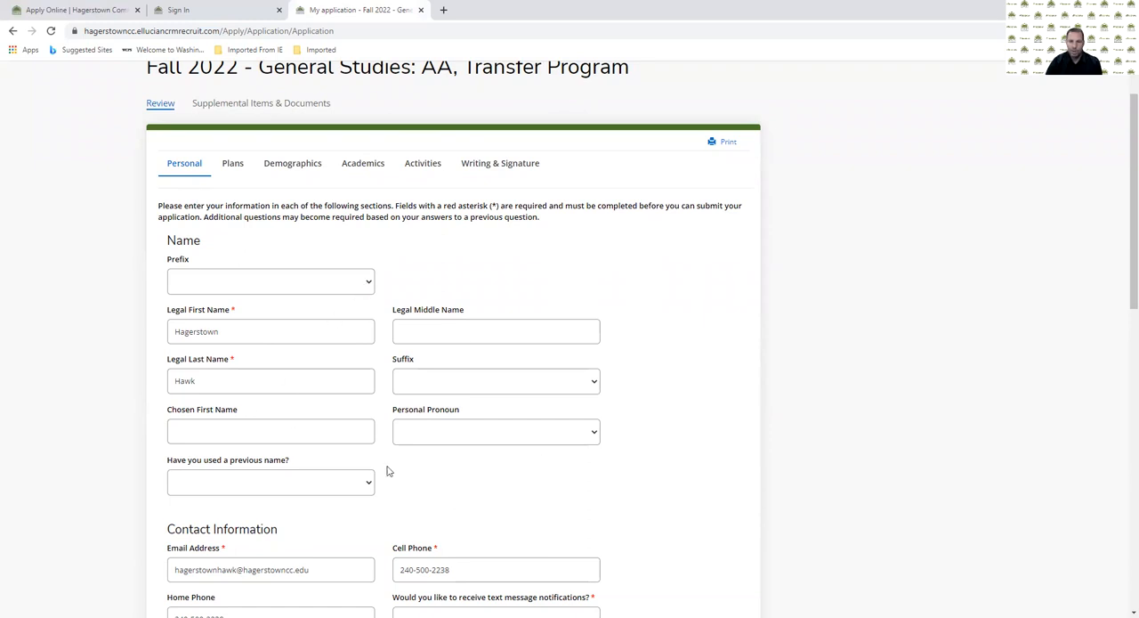
mouse_move(550, 461)
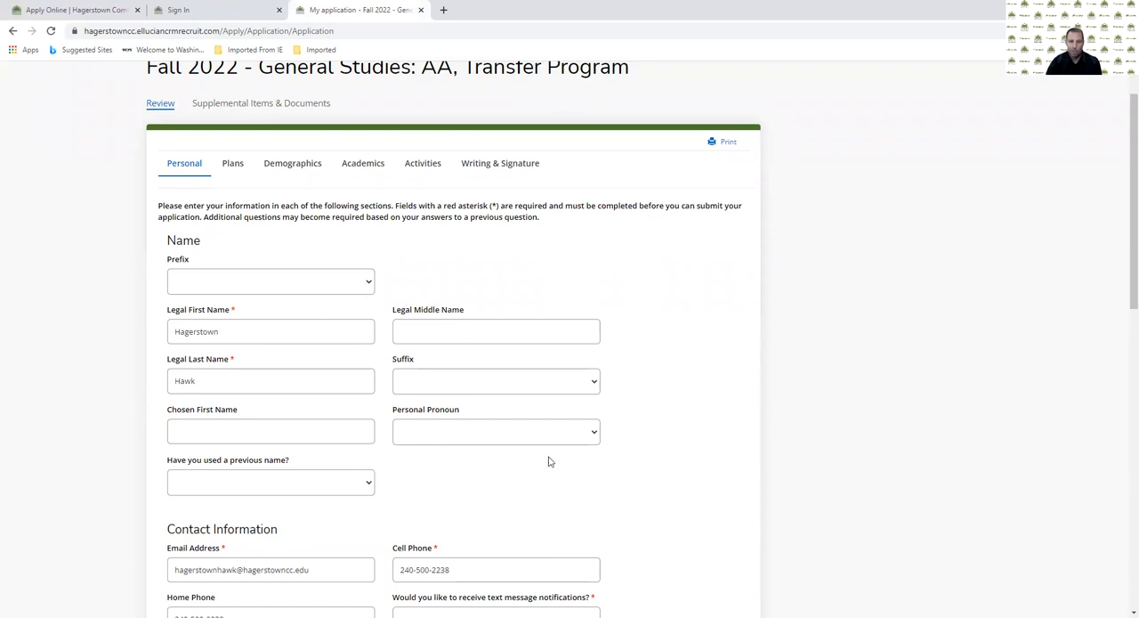
scroll("down", 3)
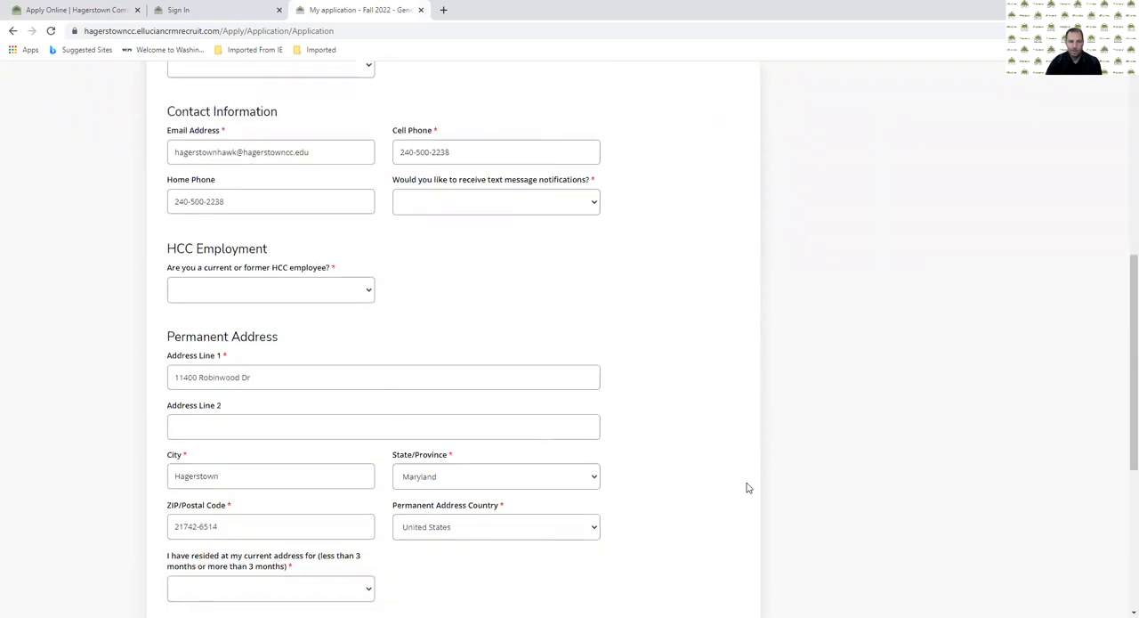
scroll("down", 3)
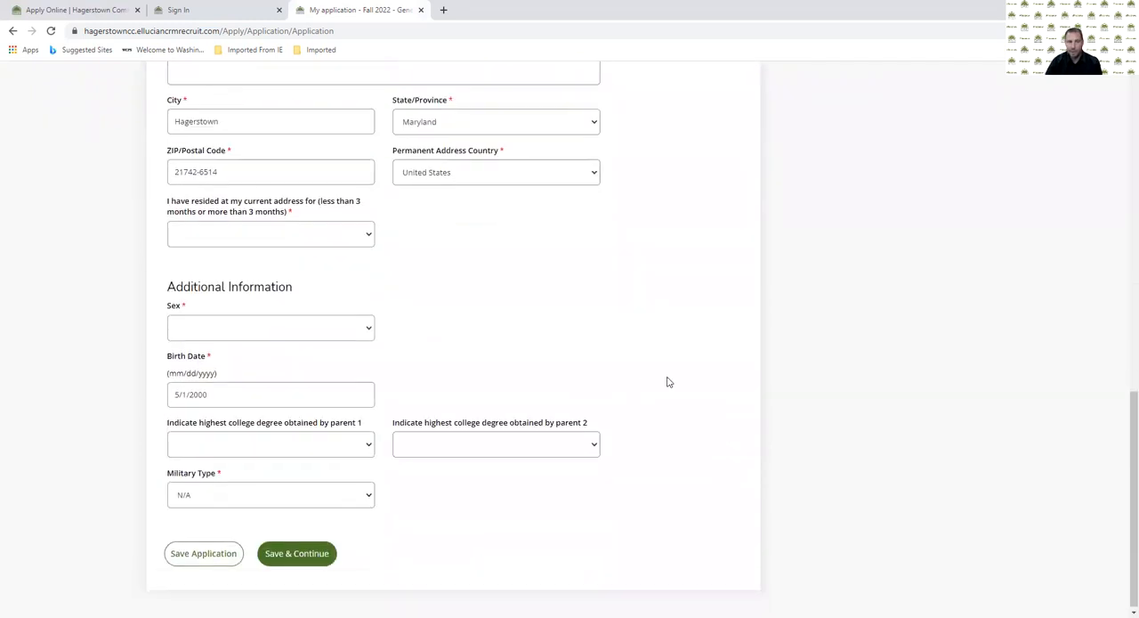
mouse_move(705, 381)
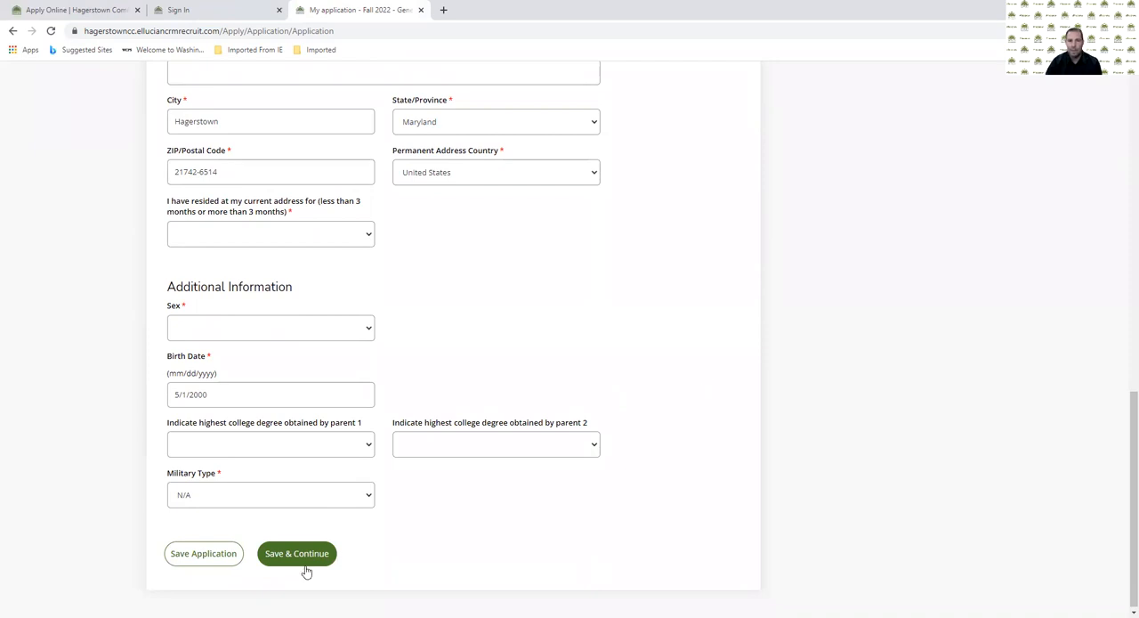
mouse_move(588, 542)
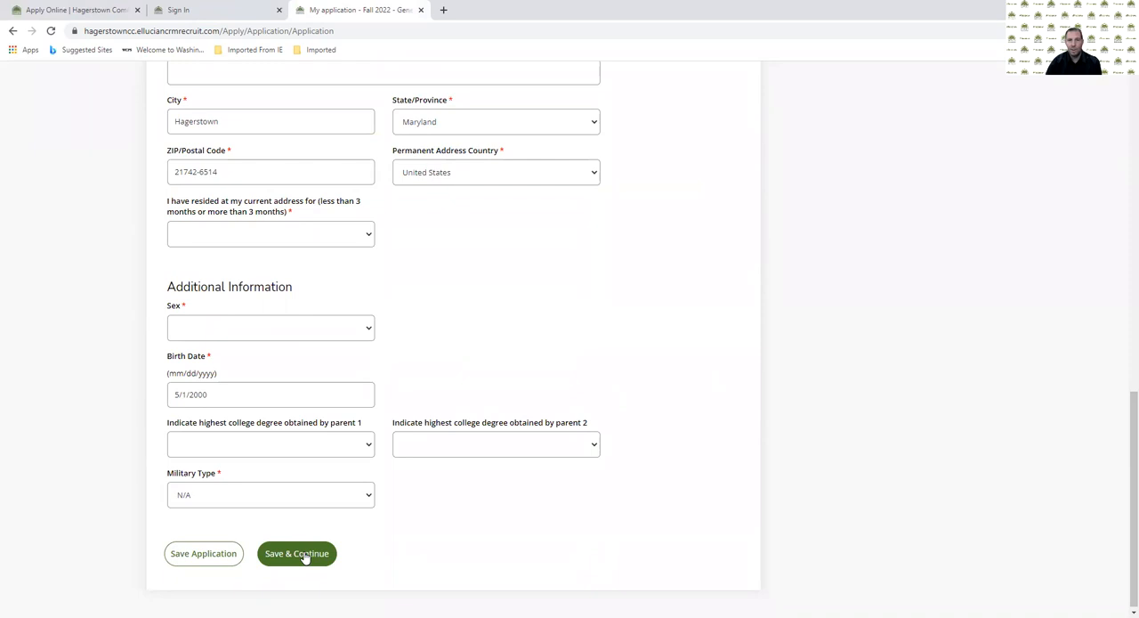
mouse_move(612, 538)
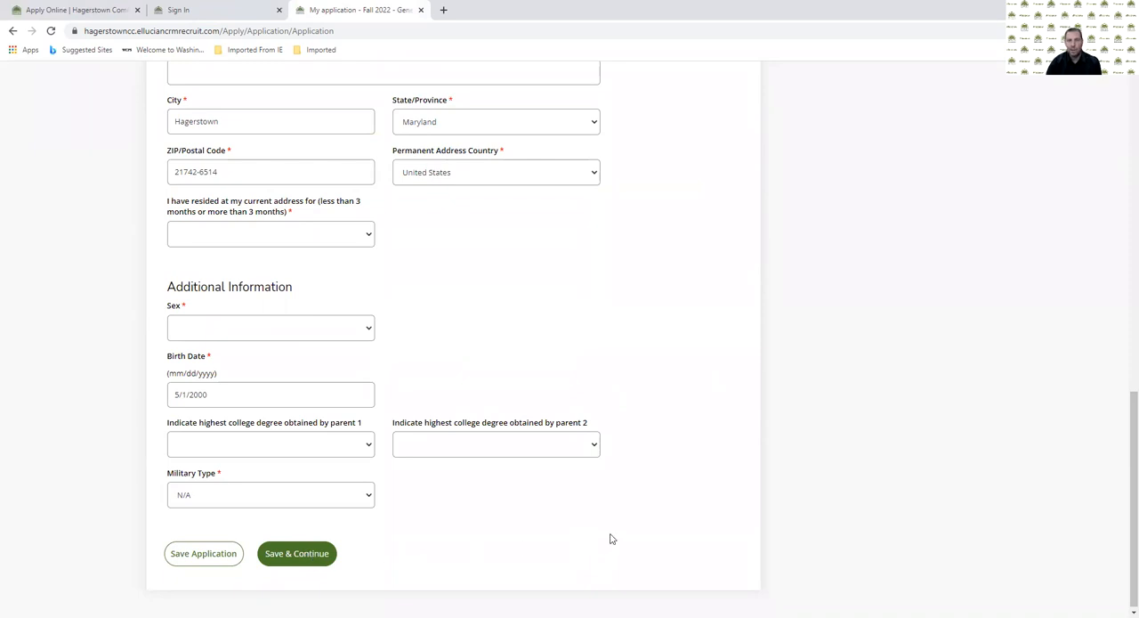
mouse_move(306, 551)
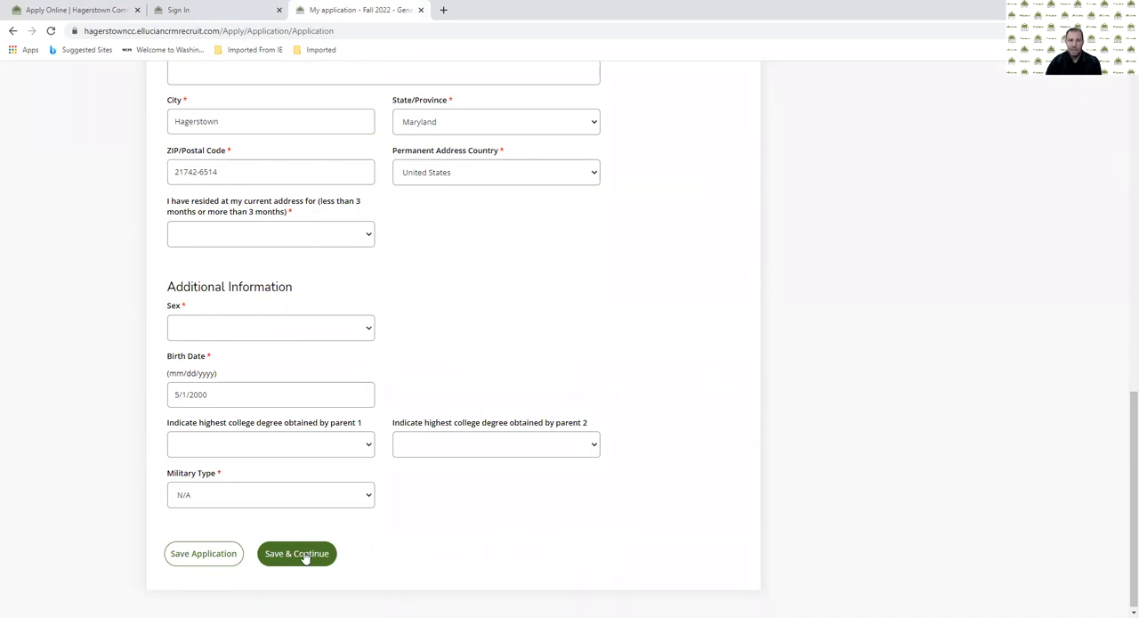
mouse_move(662, 538)
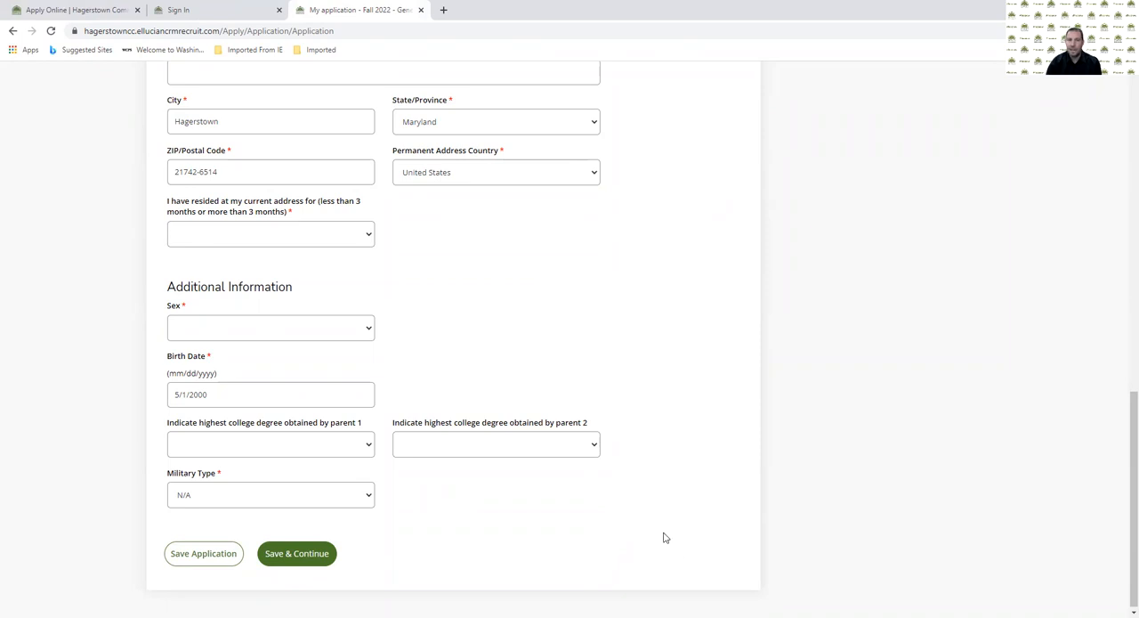
scroll("up", 3)
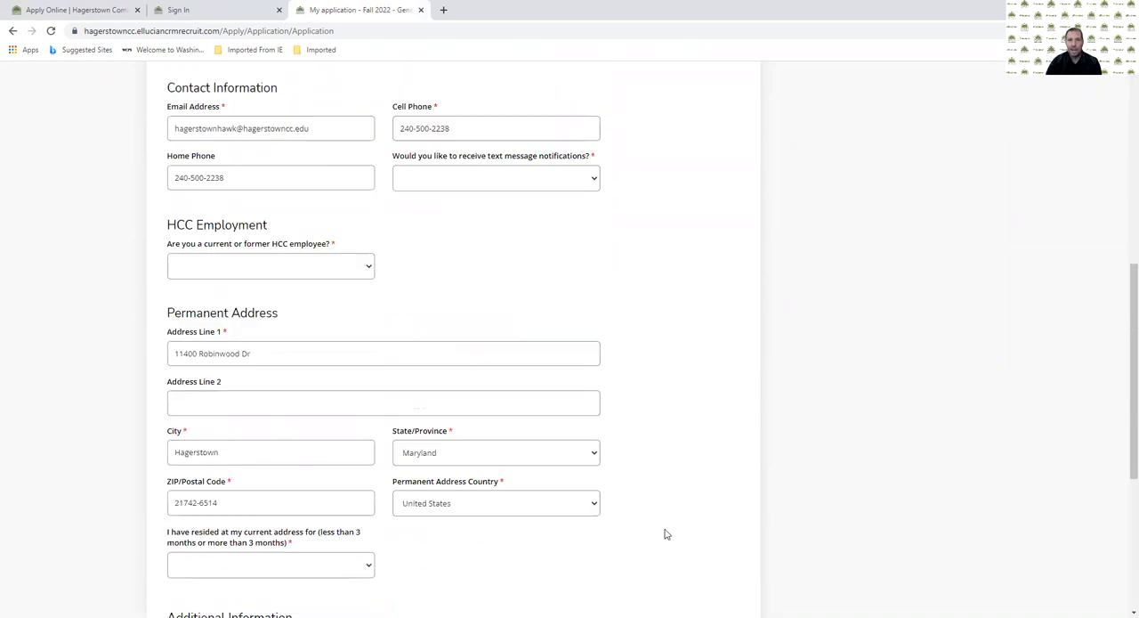
scroll("up", 3)
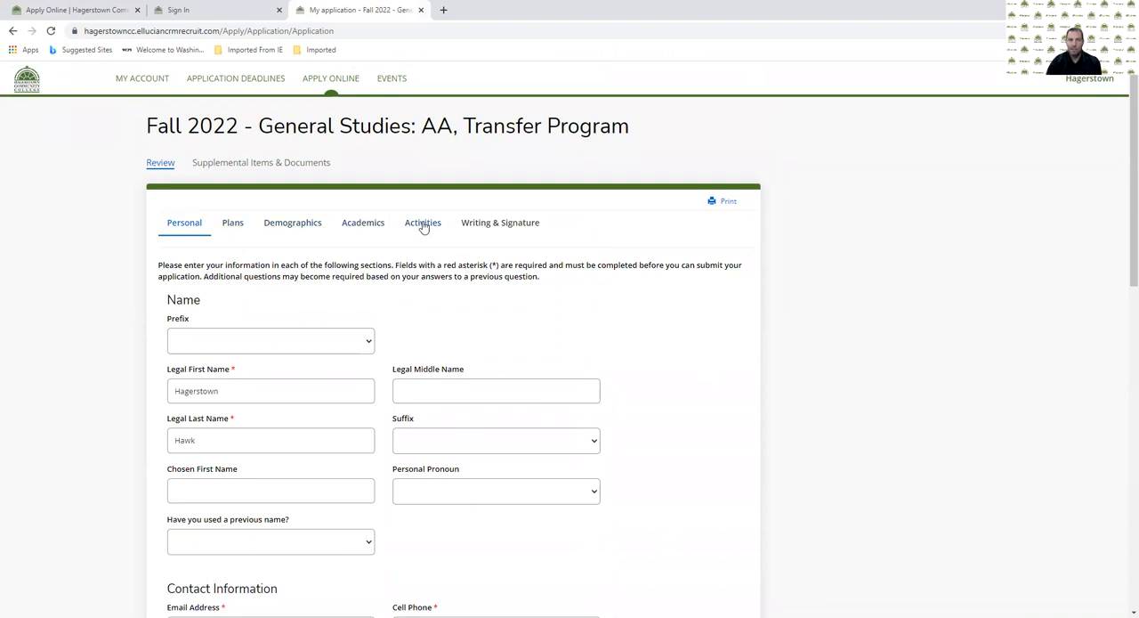
Go to the Writing & Signature section showing certification fields and the Submit Application button.
left_click(500, 223)
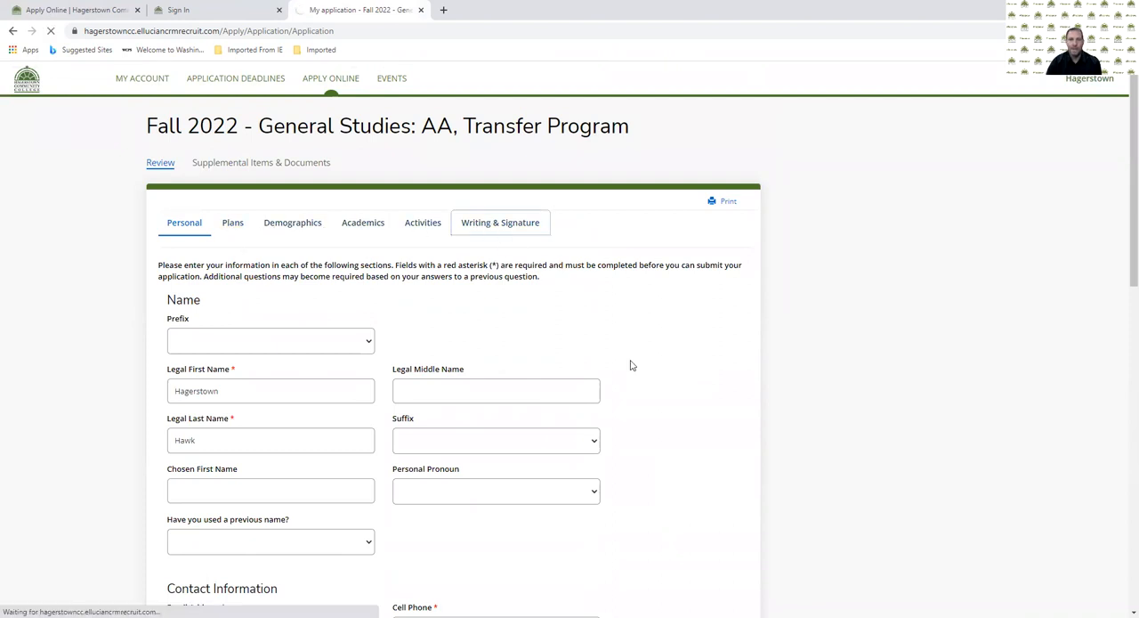
left_click(501, 222)
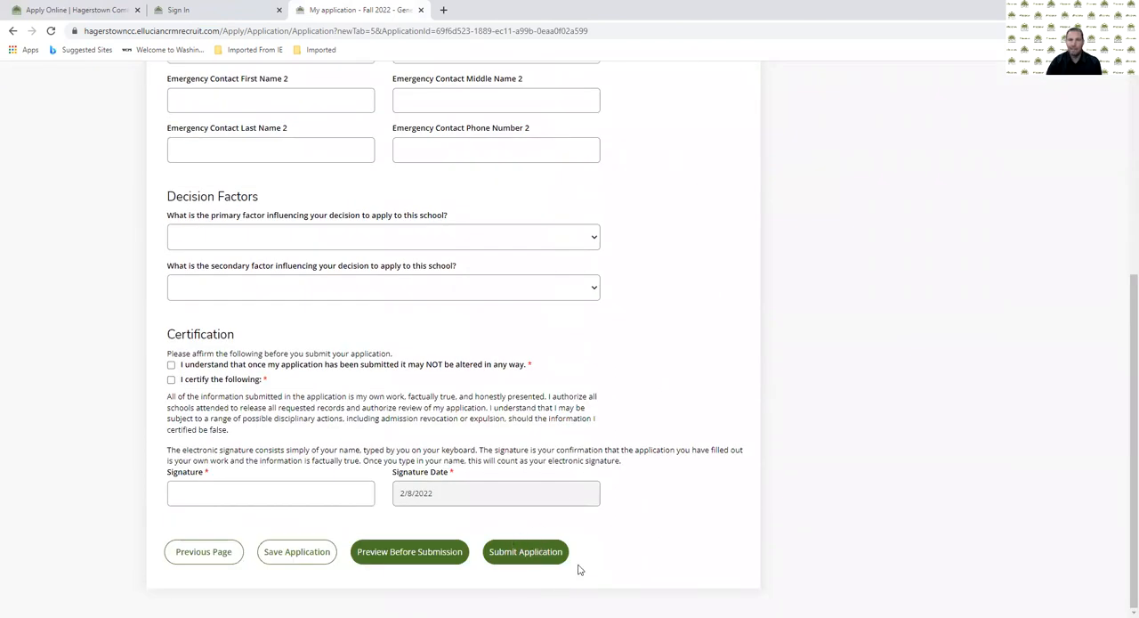
mouse_move(618, 541)
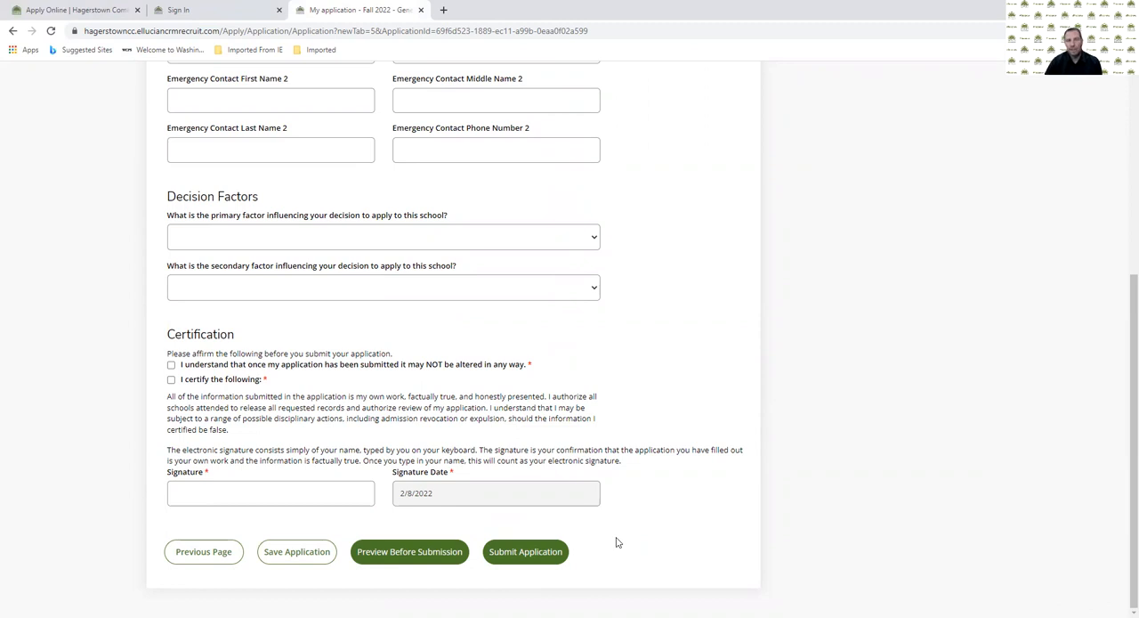
mouse_move(608, 548)
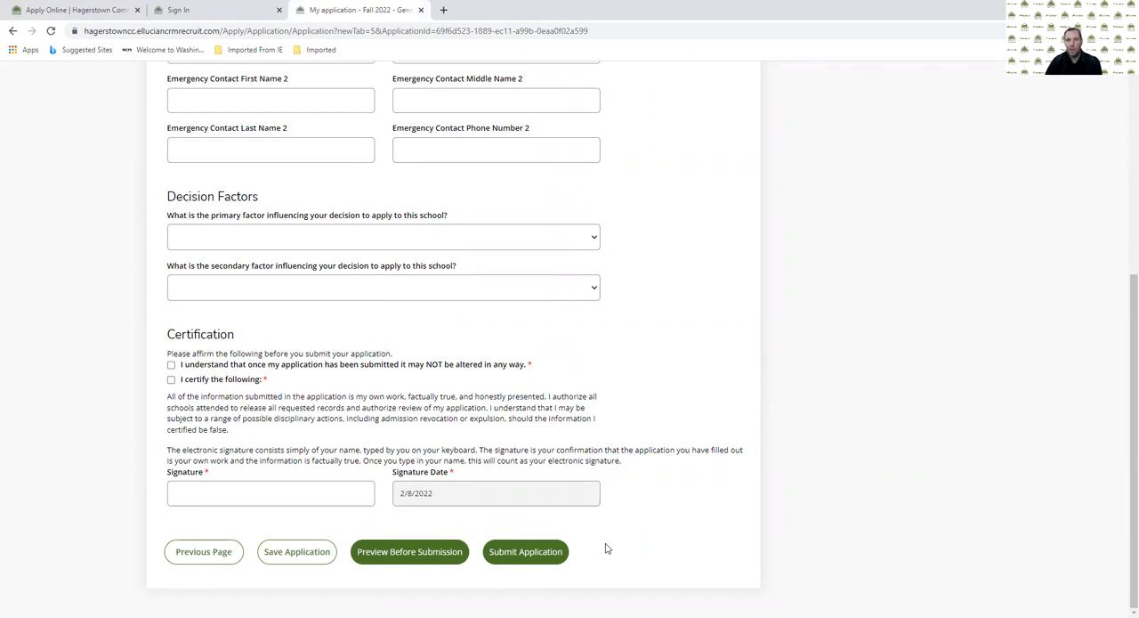
mouse_move(597, 484)
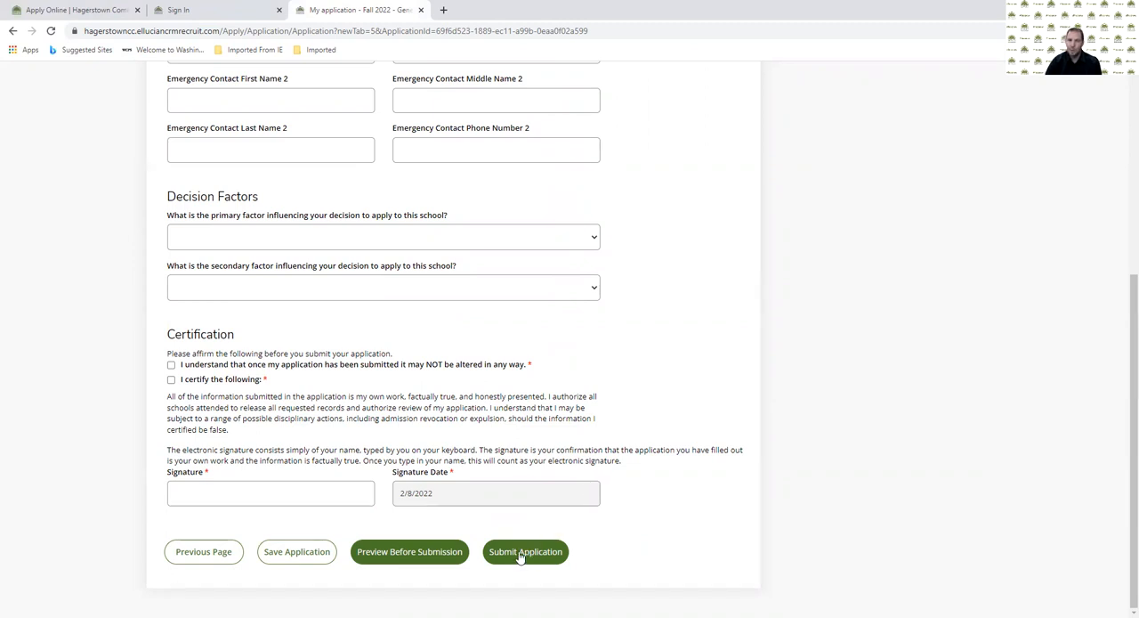
mouse_move(648, 365)
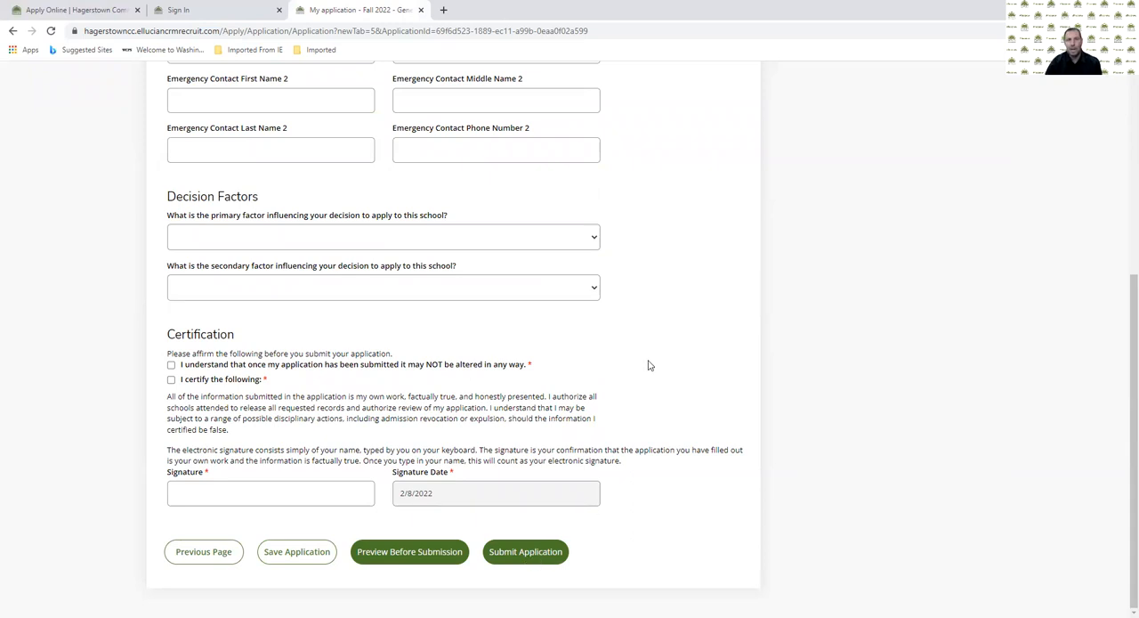